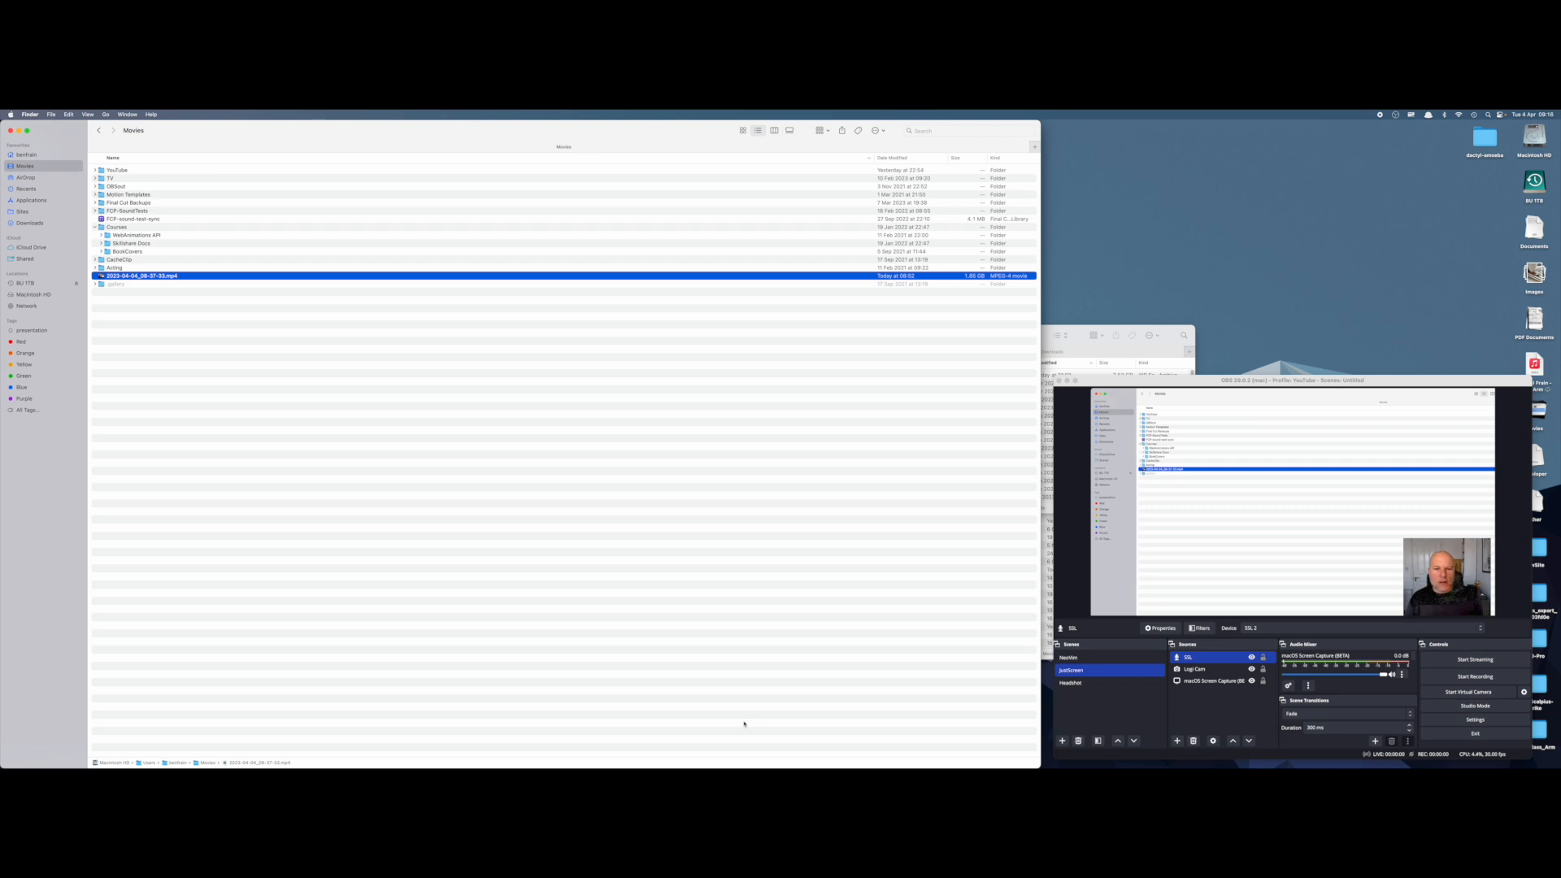
Switch to Safari and scroll through the Alfred feature page and Keyboard Maestro homepage
key(cmd+tab)
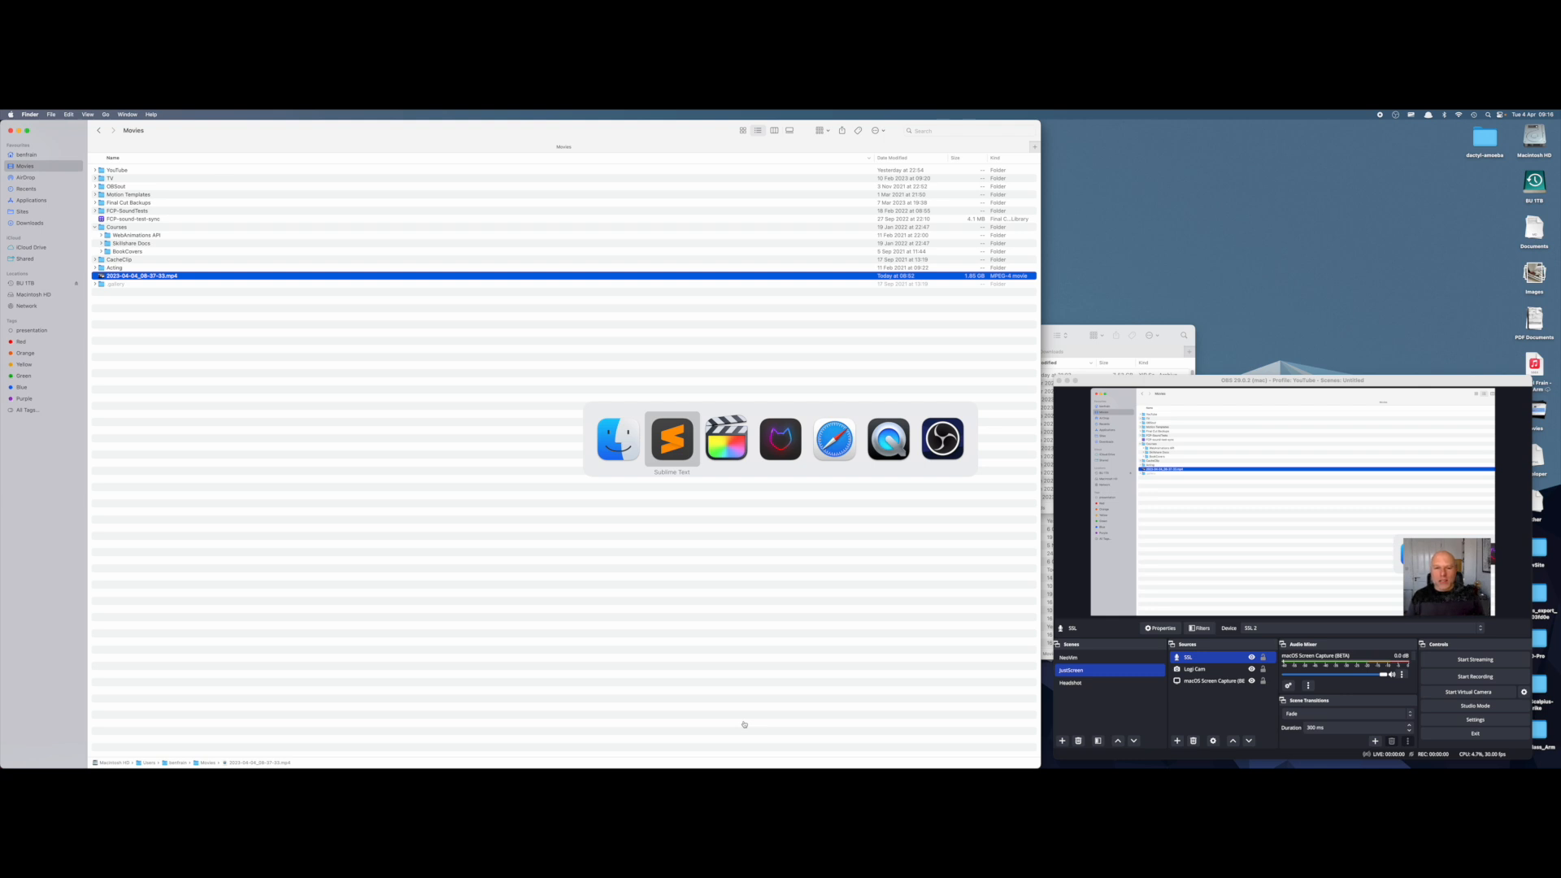
click(671, 439)
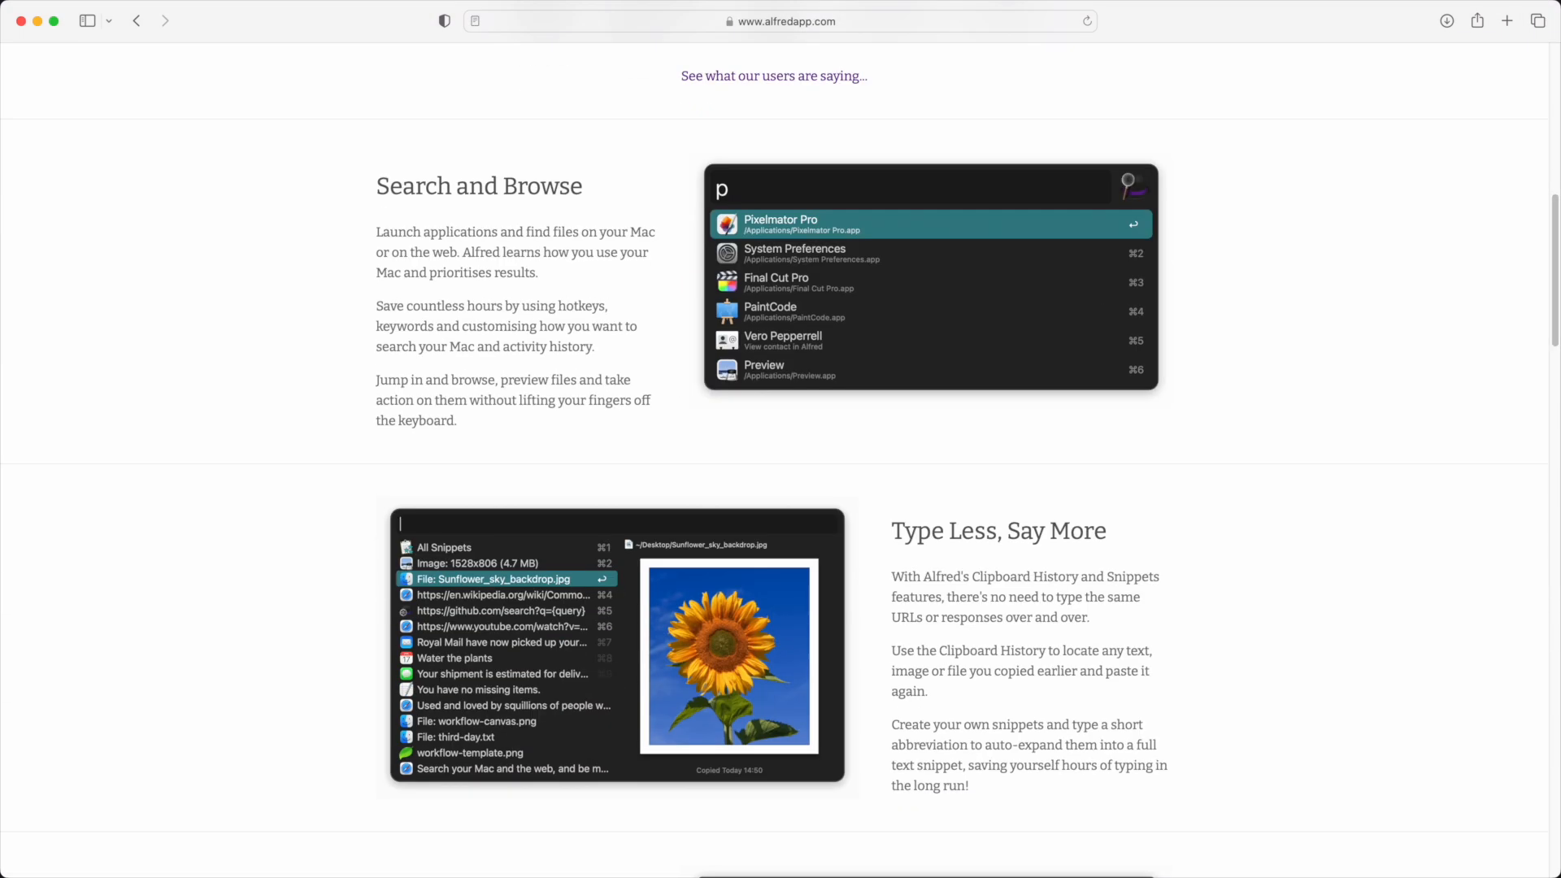
scroll(down, 3)
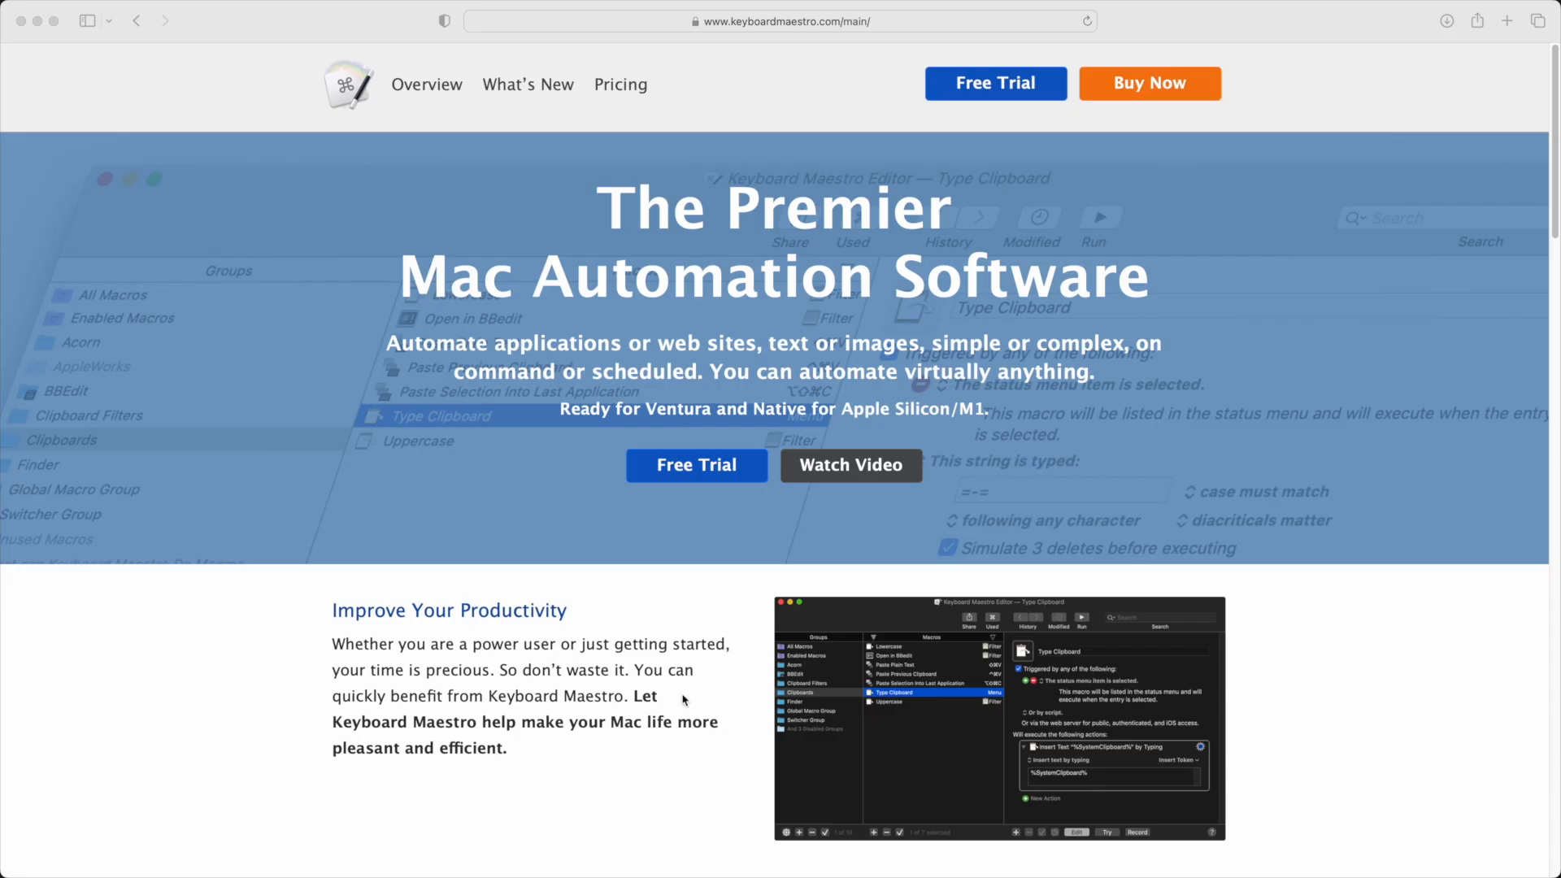
scroll(down, 3)
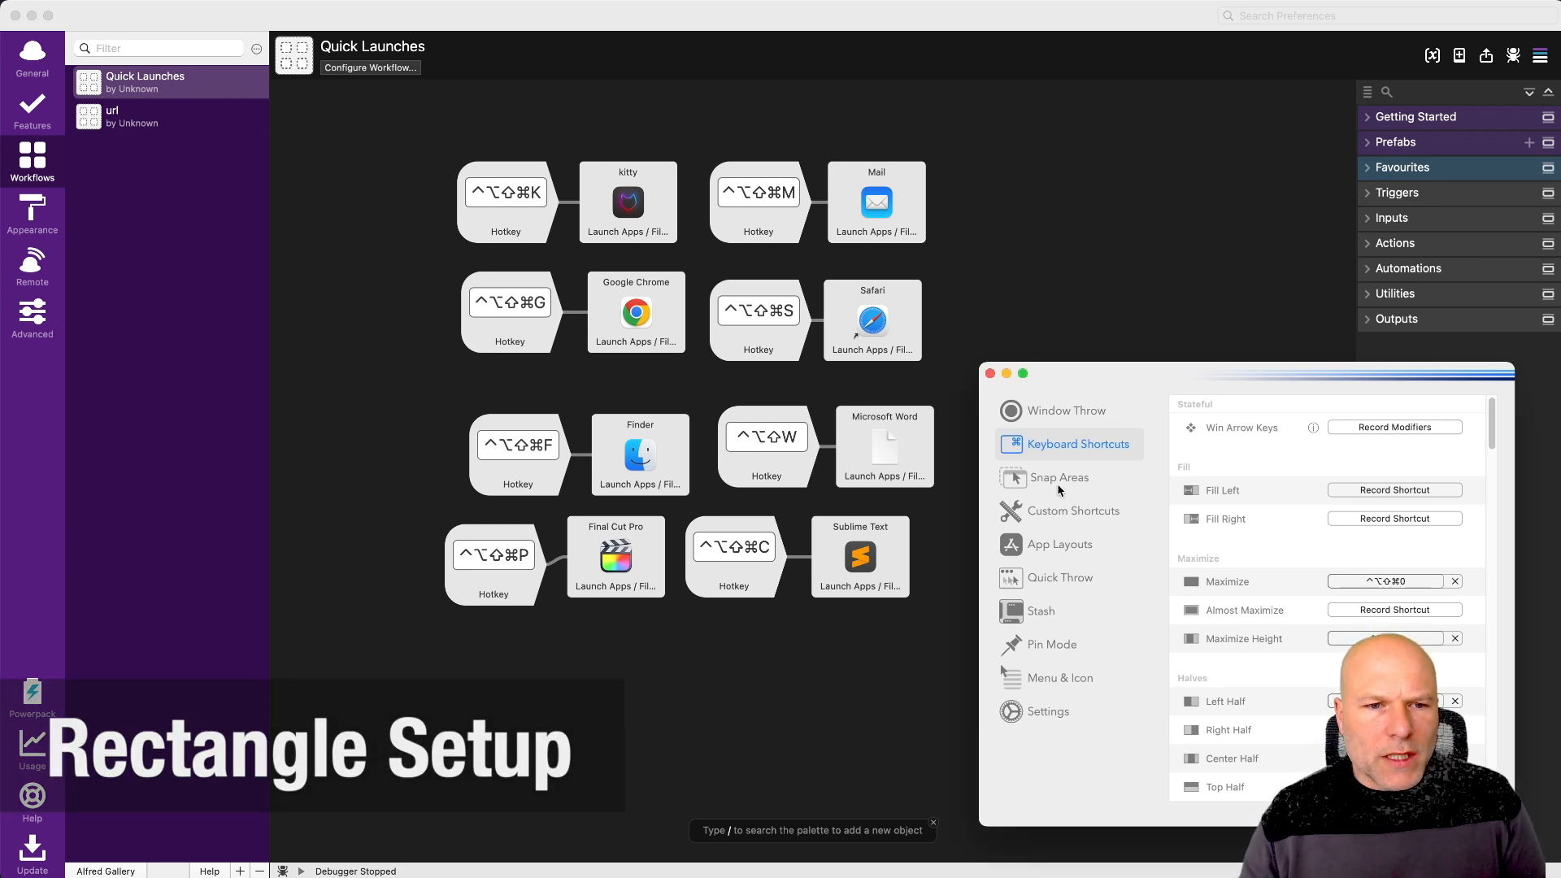
scroll(down, 3)
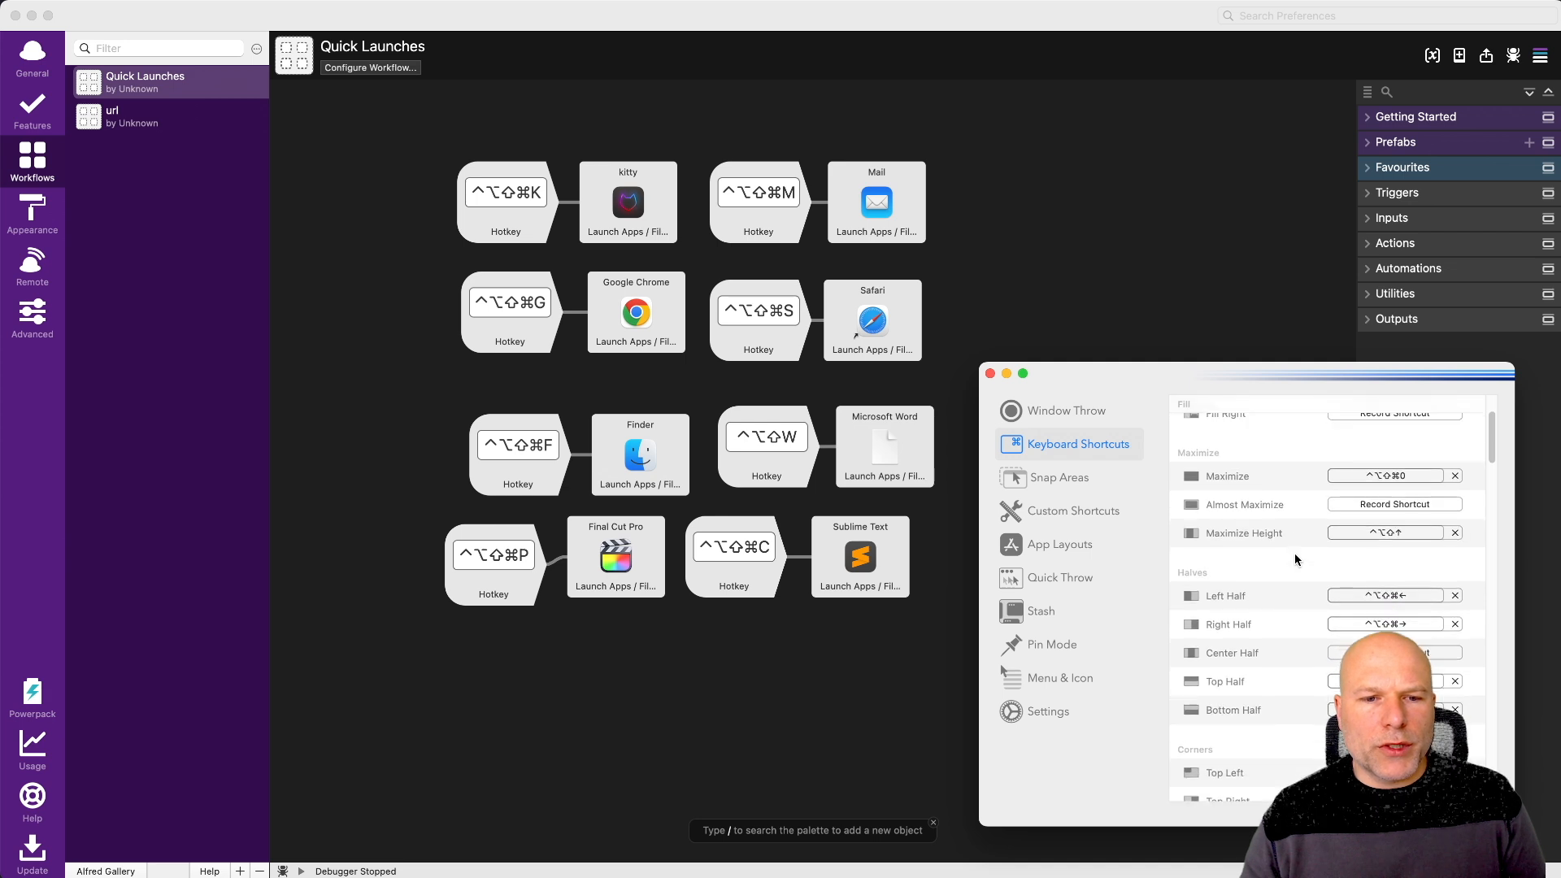
mouse_move(1234, 694)
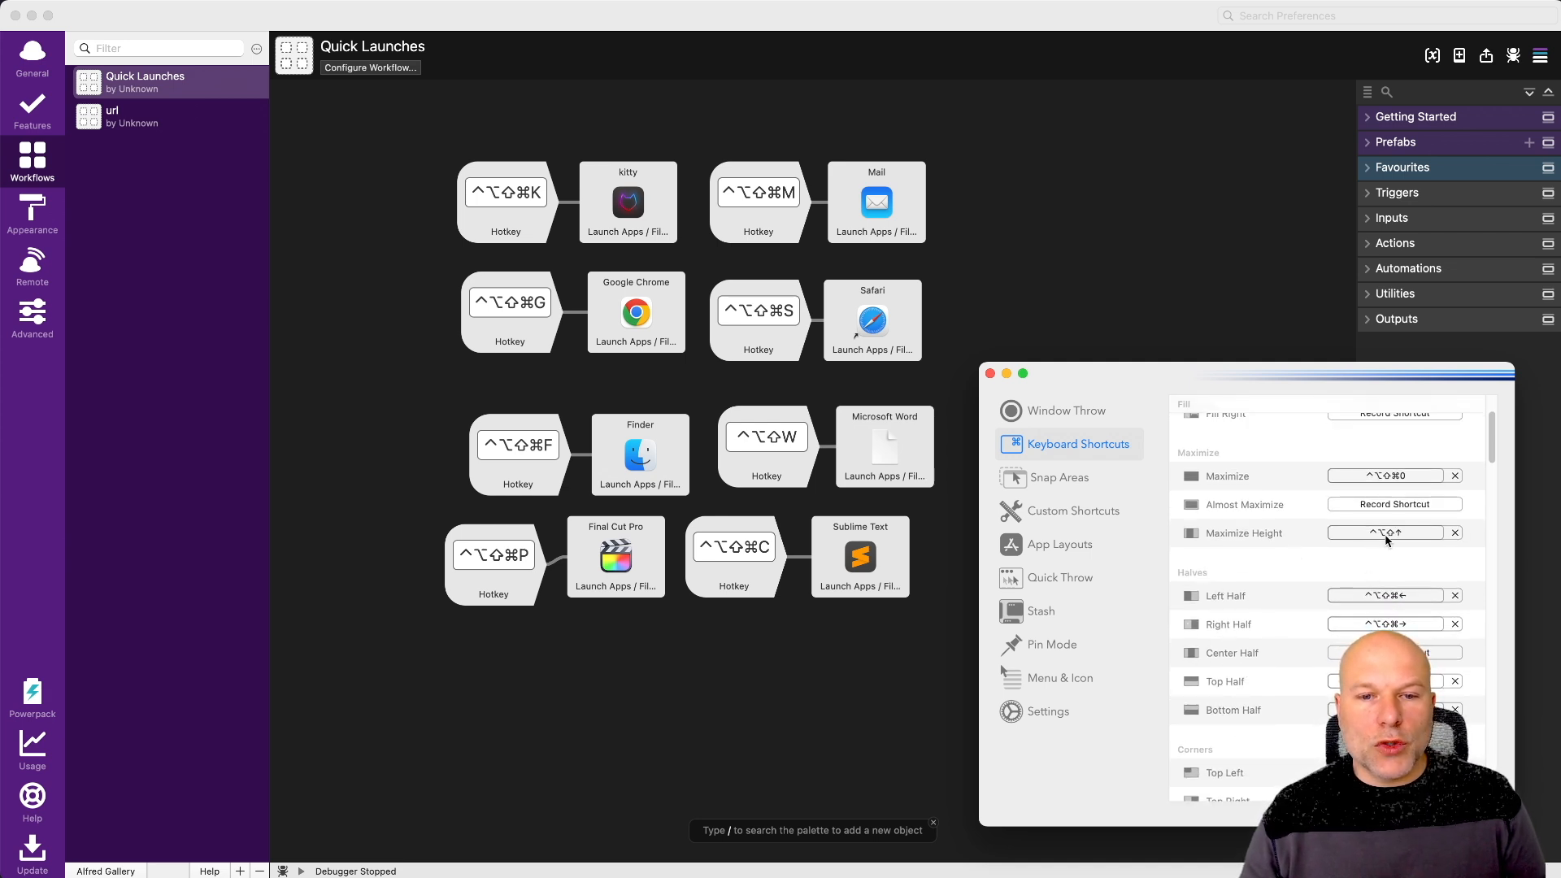
click(1393, 504)
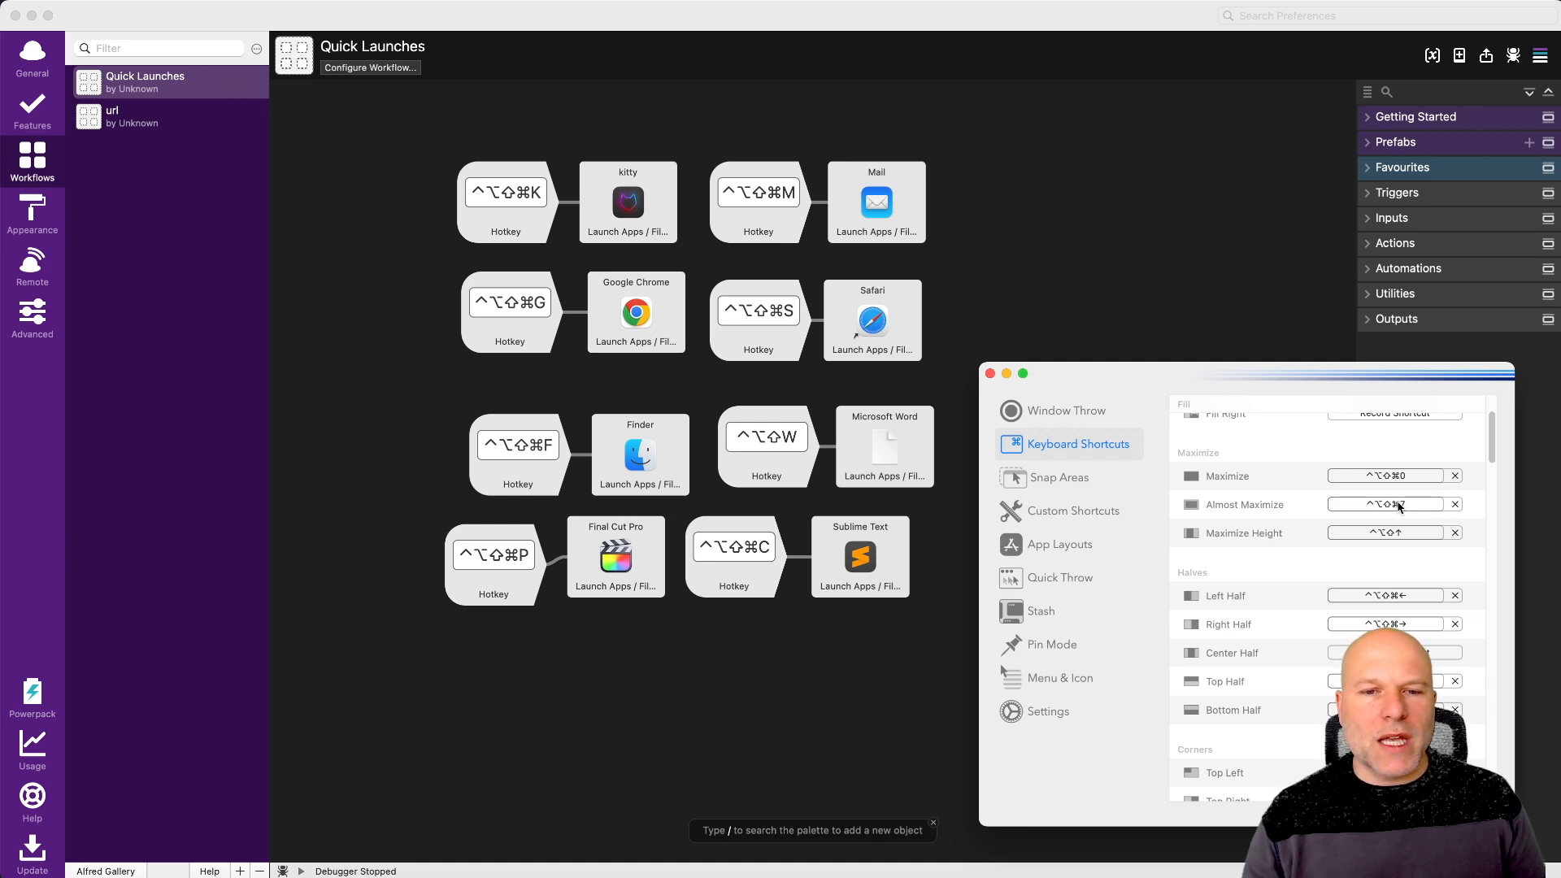
mouse_move(1385, 504)
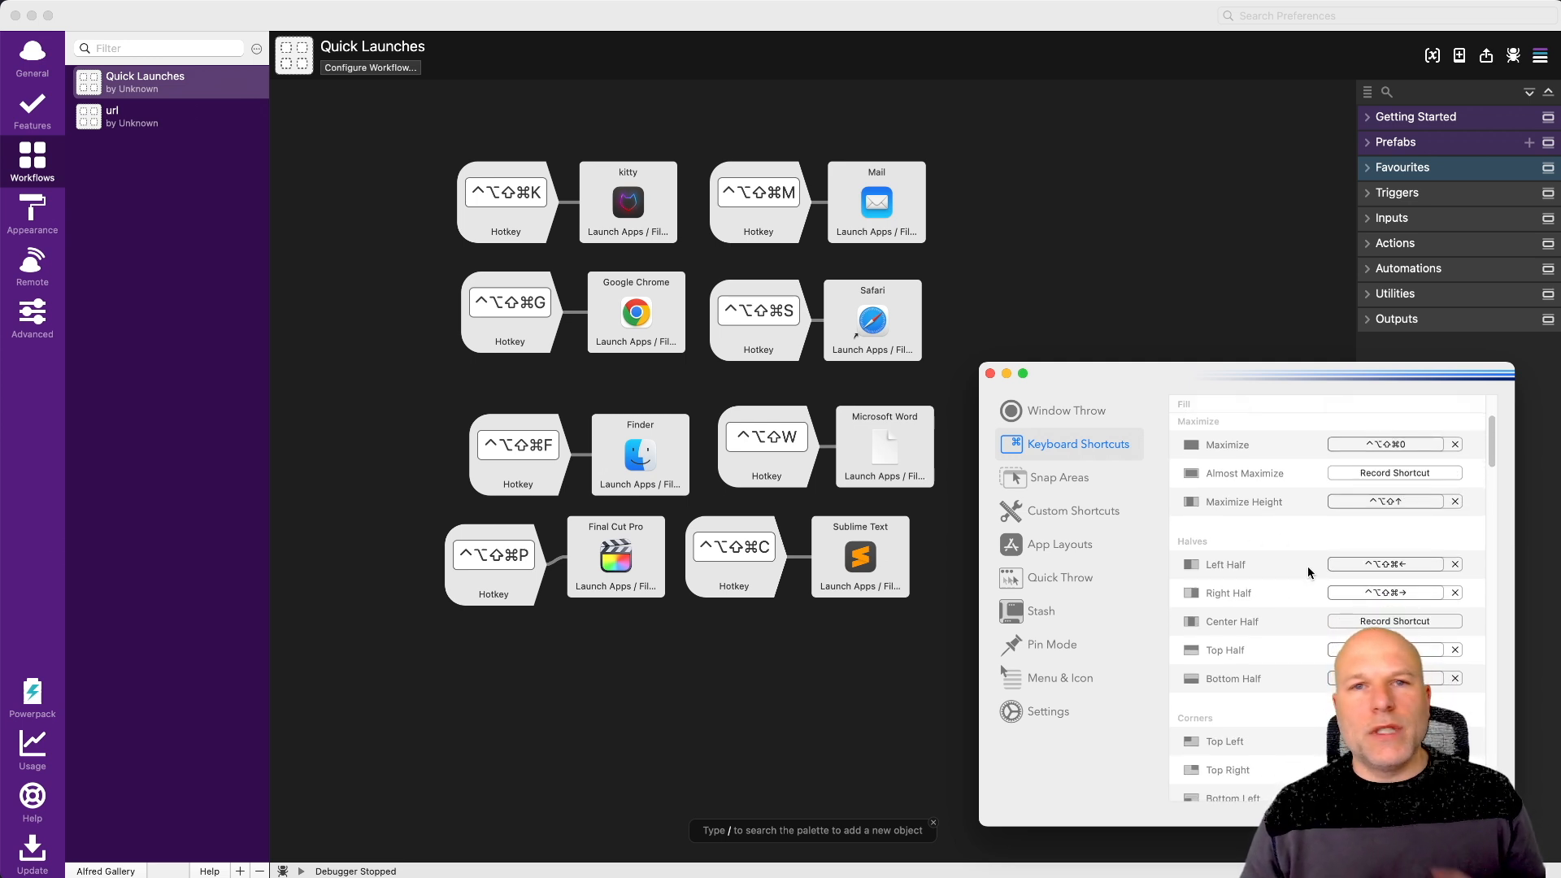
scroll(down, 3)
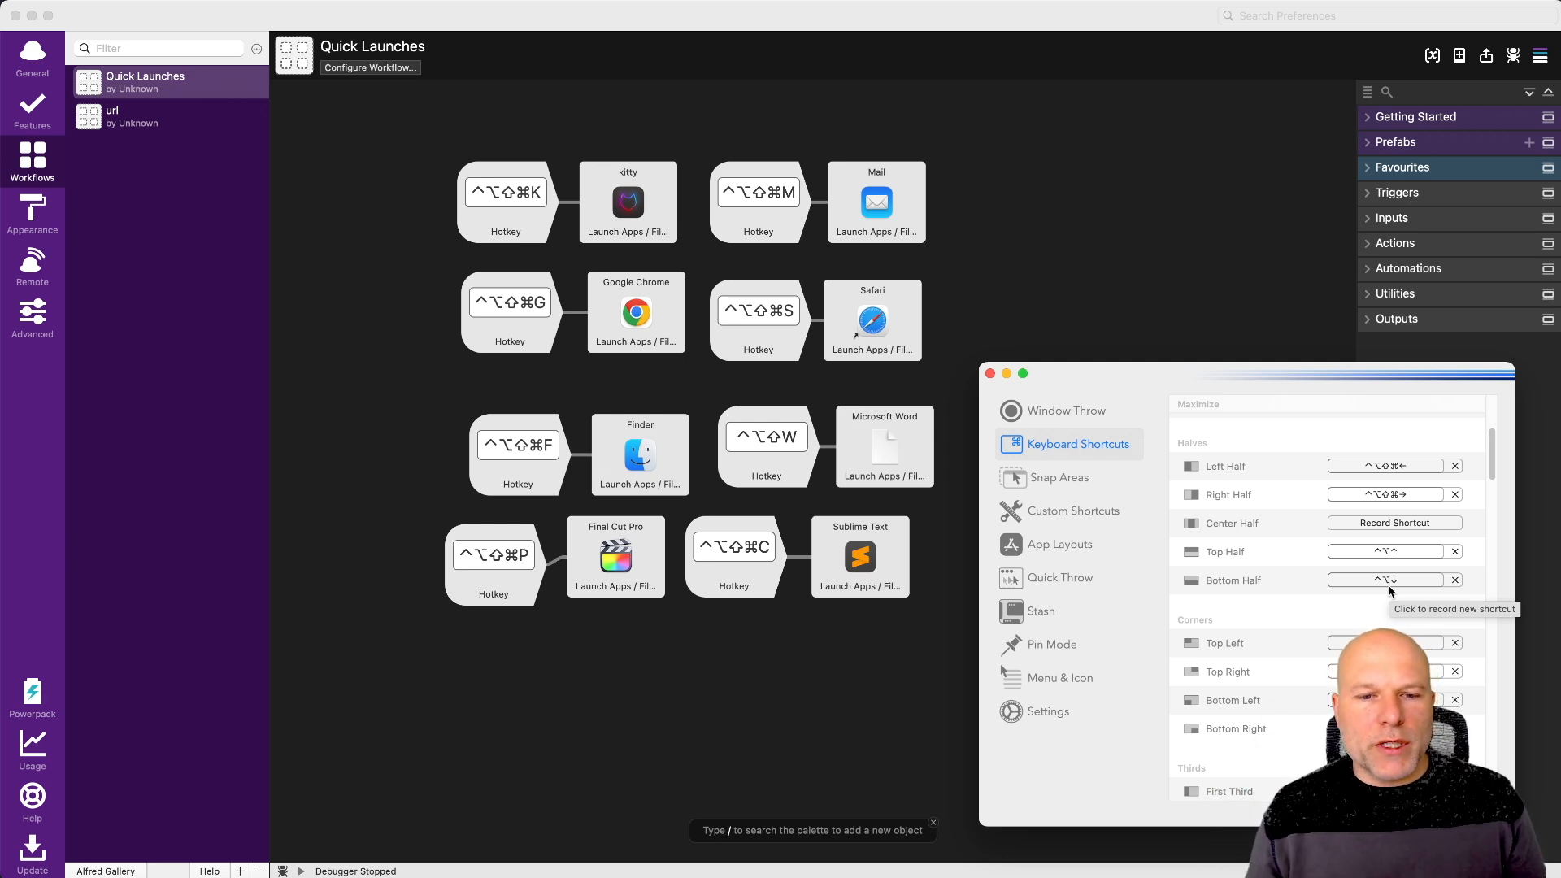
scroll(down, 3)
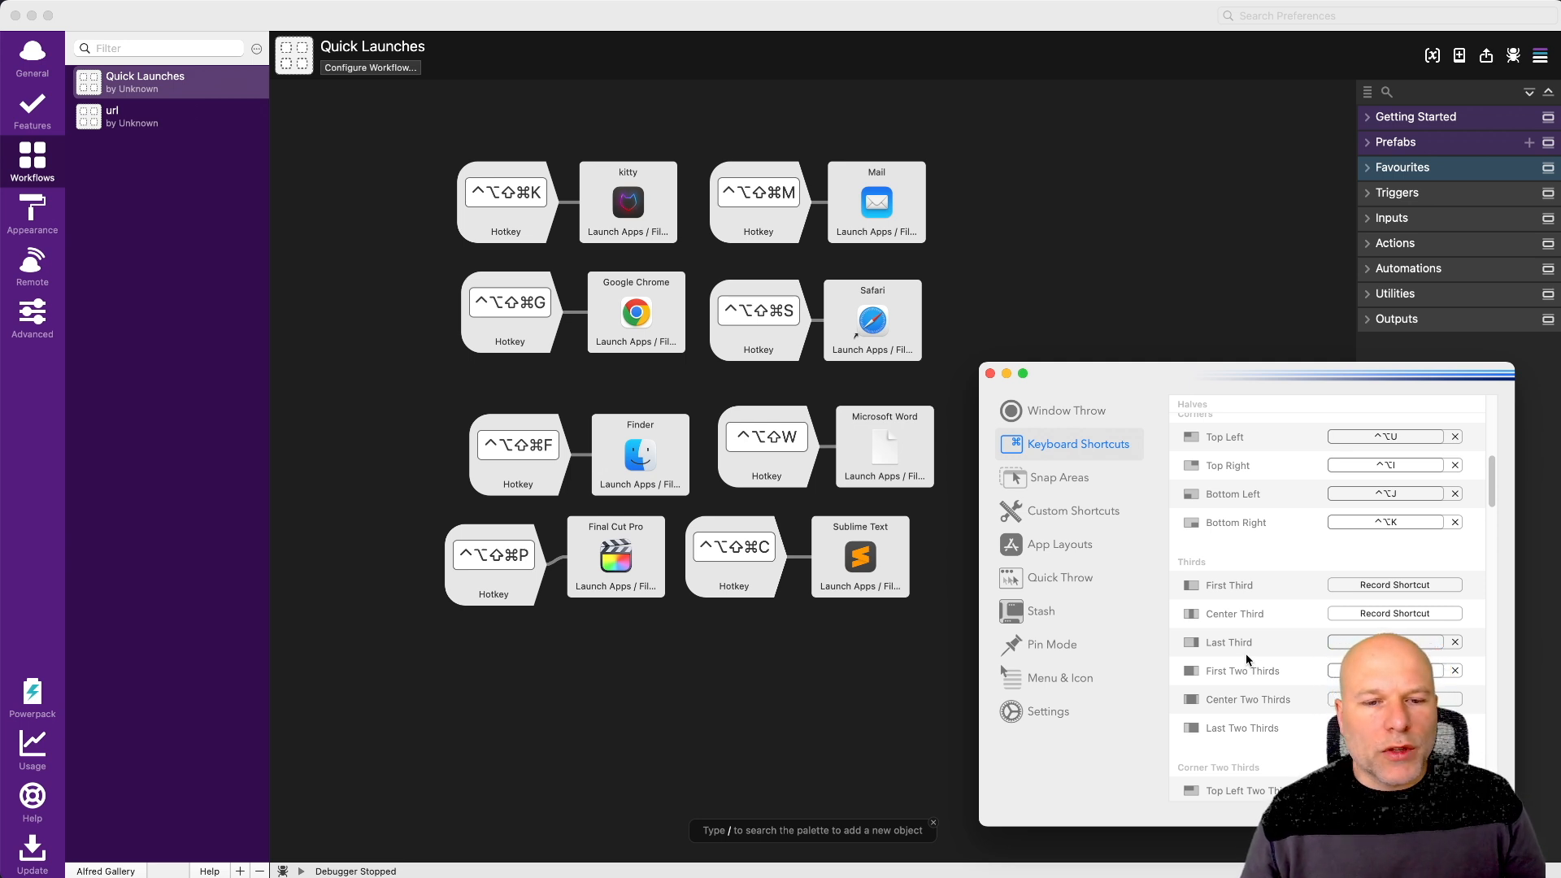
scroll(down, 3)
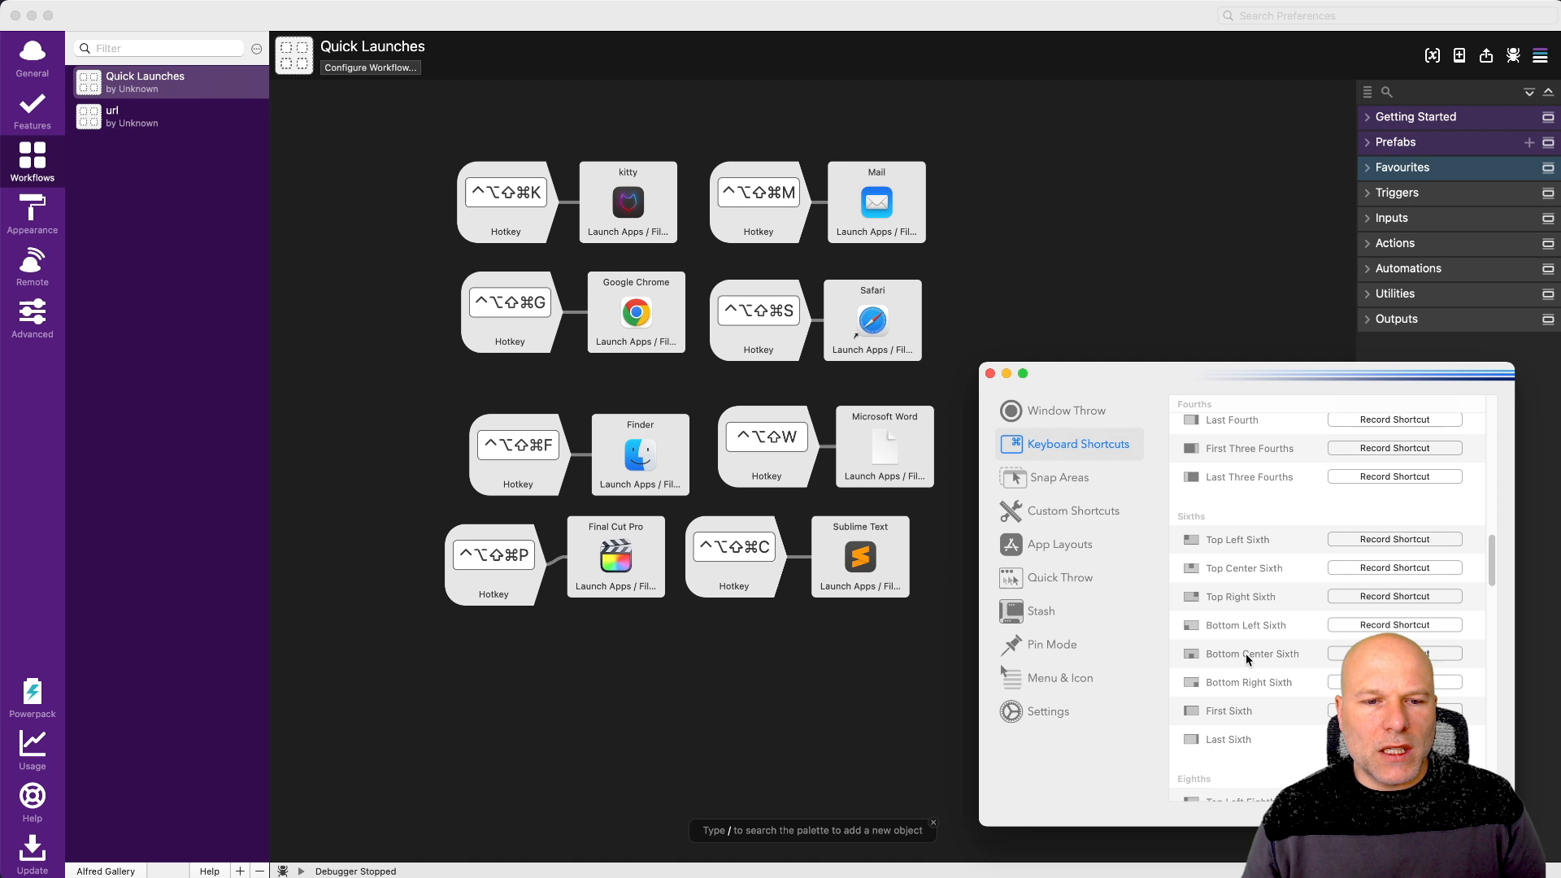
scroll(down, 3)
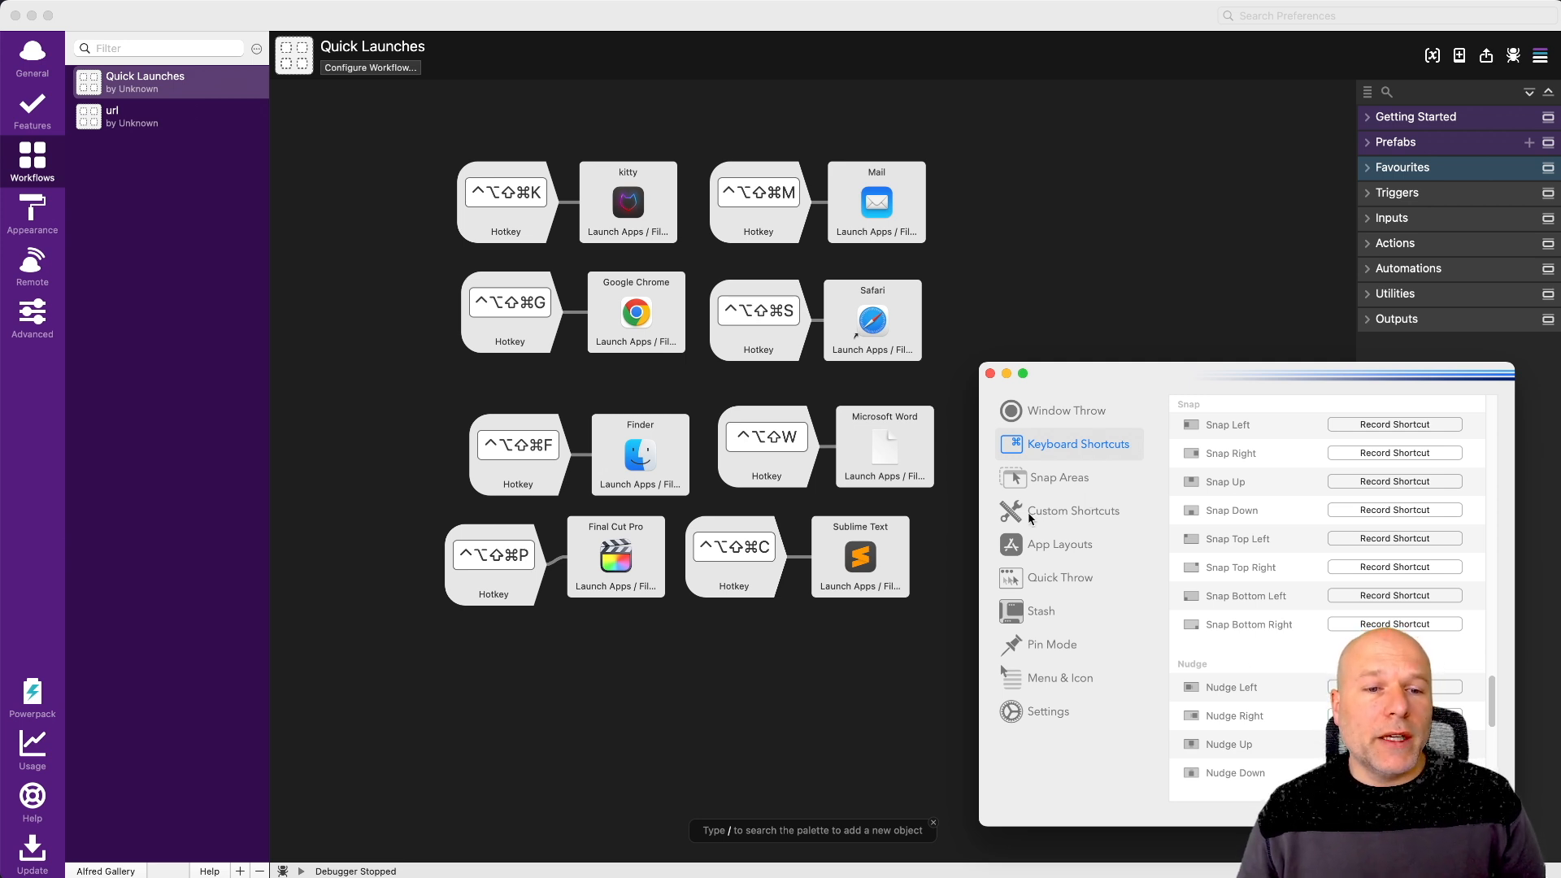
Show Rectangle Pro's Custom Shortcuts list with its four saved window positions
click(1074, 510)
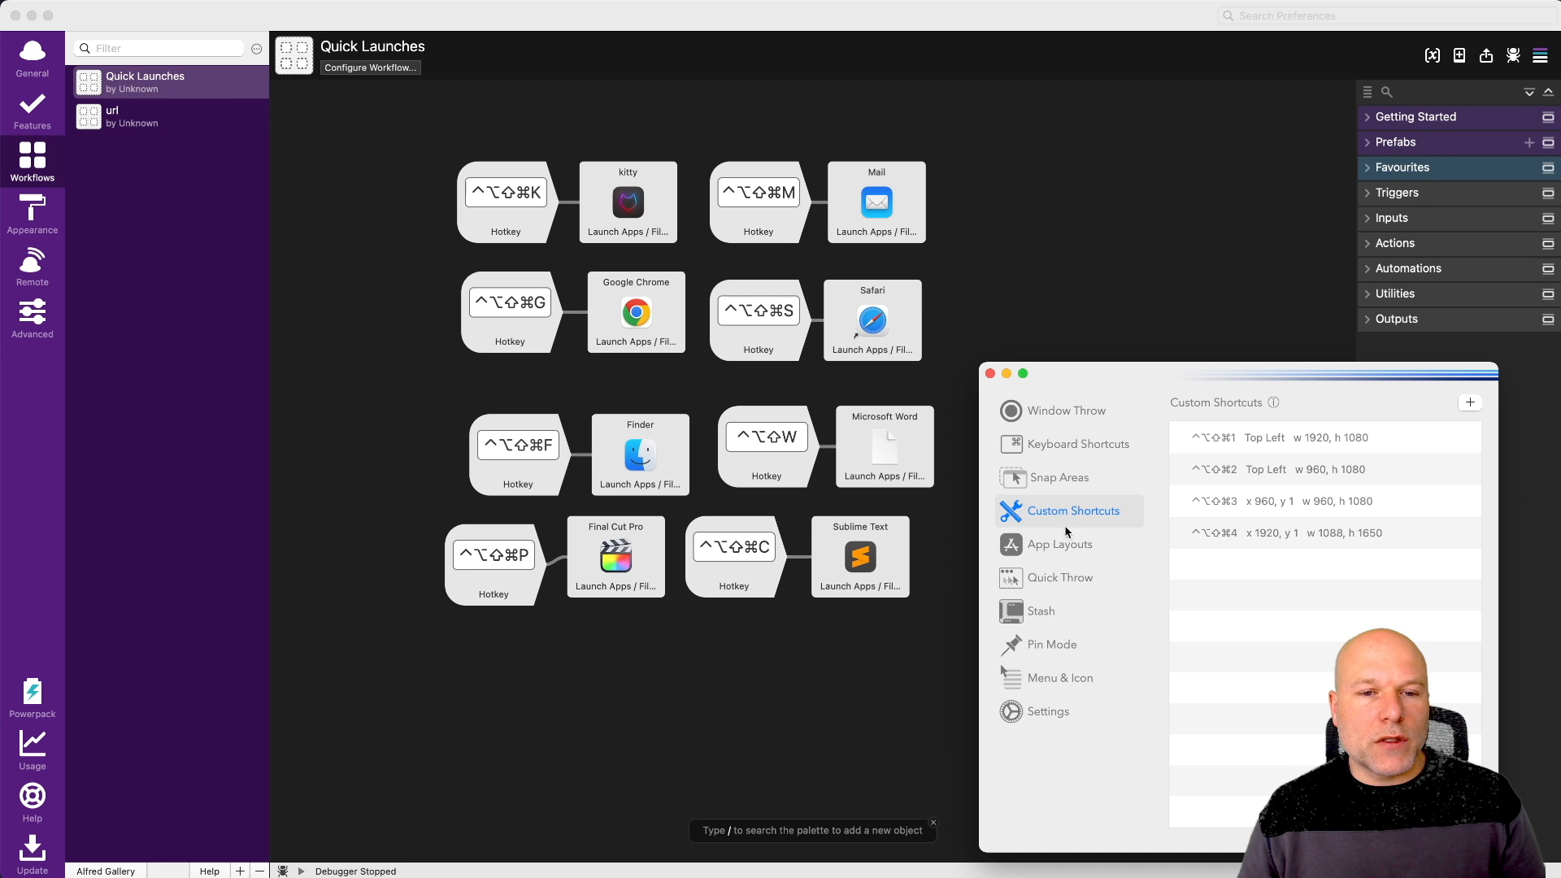
mouse_move(1199, 443)
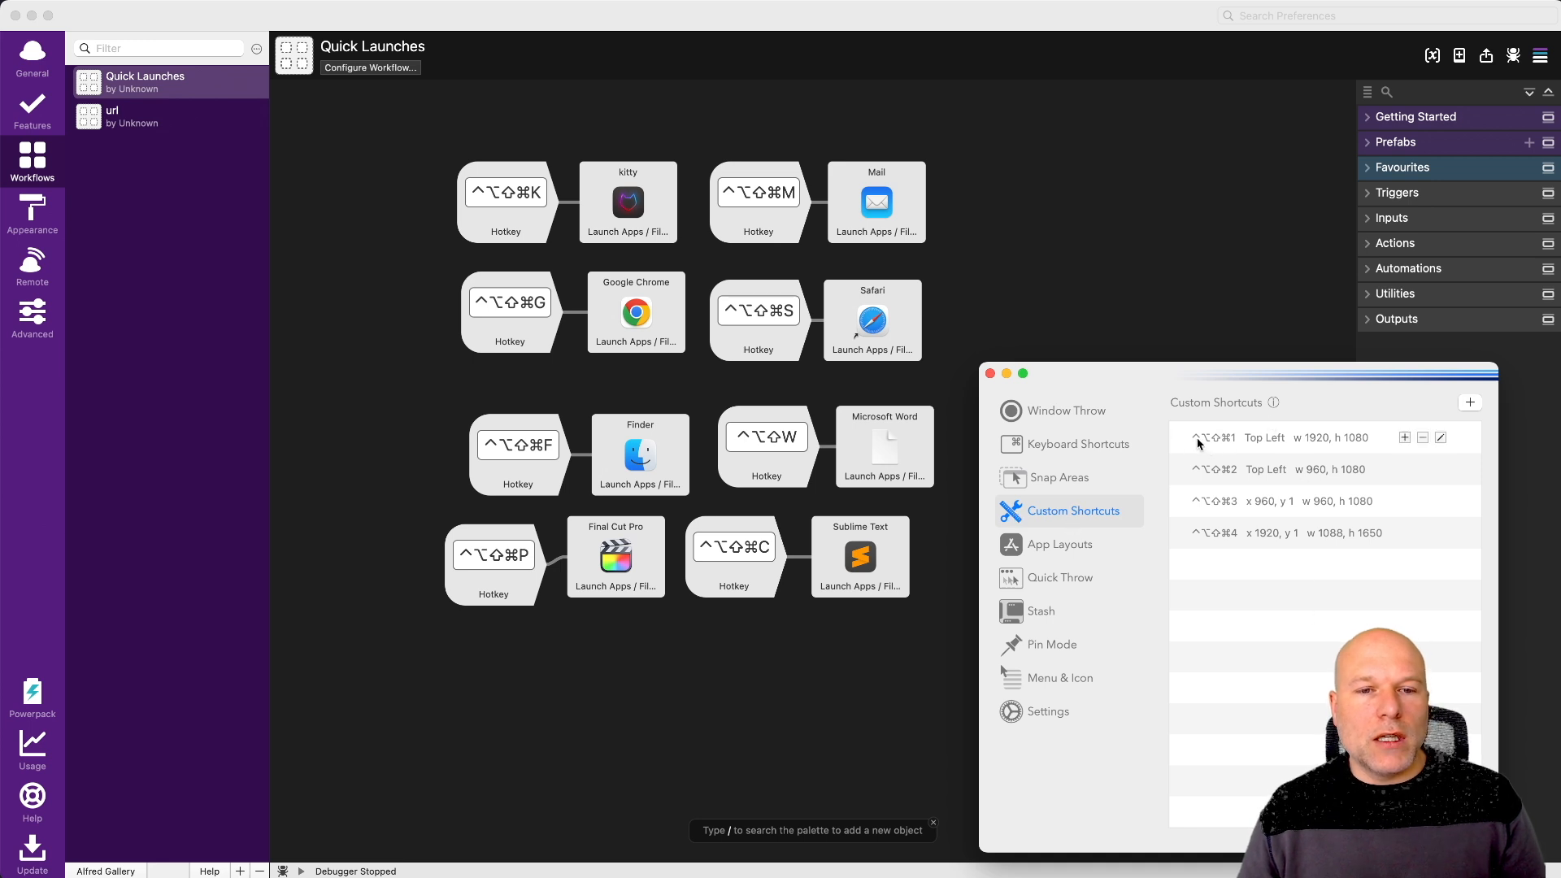
mouse_move(1244, 446)
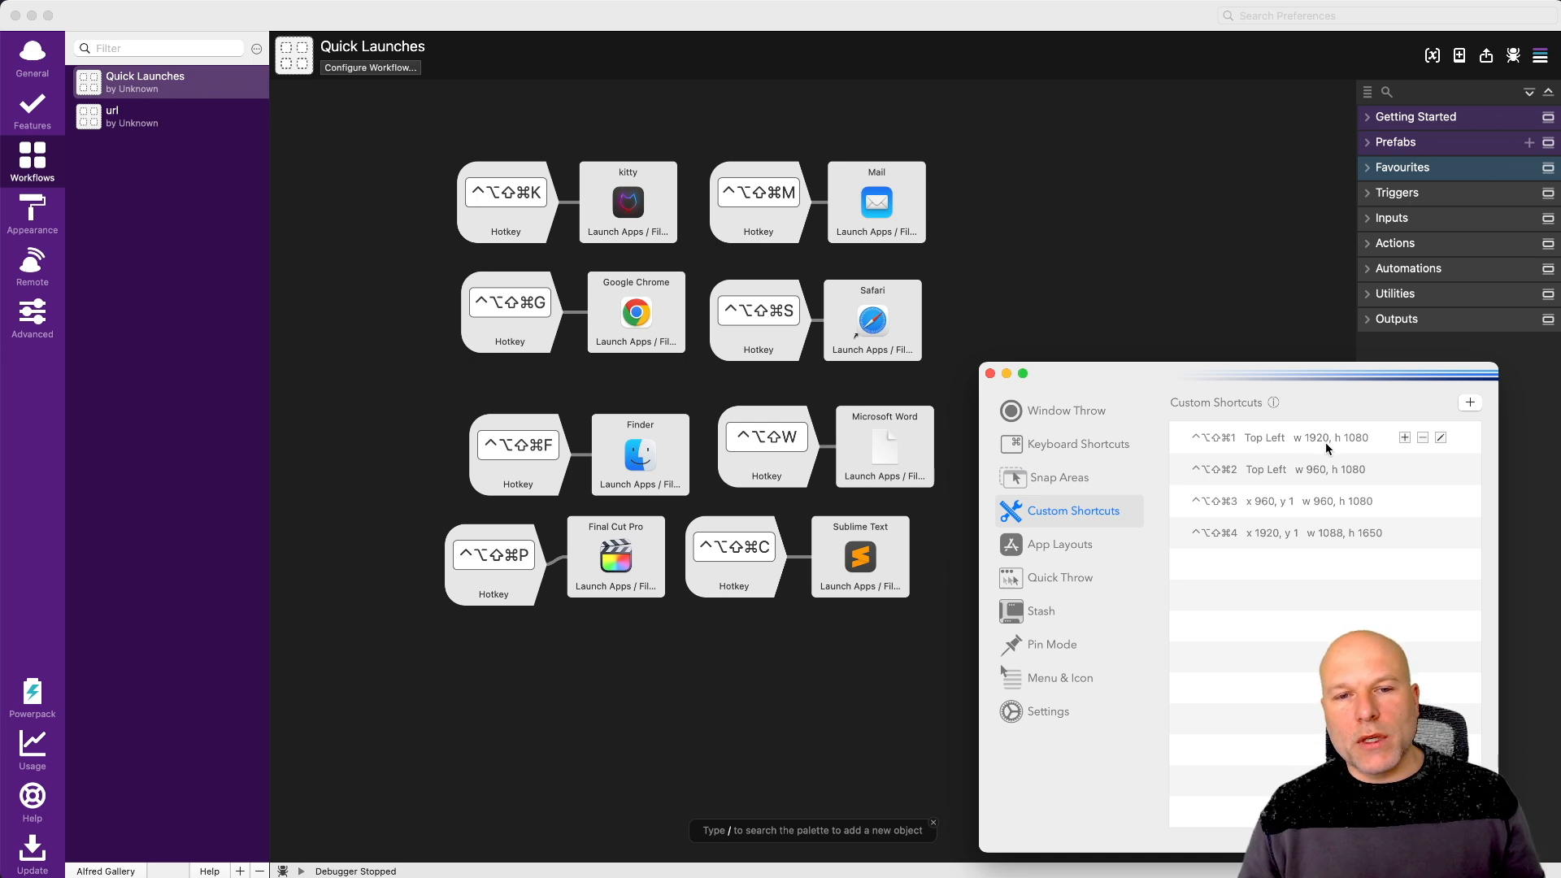
mouse_move(1258, 510)
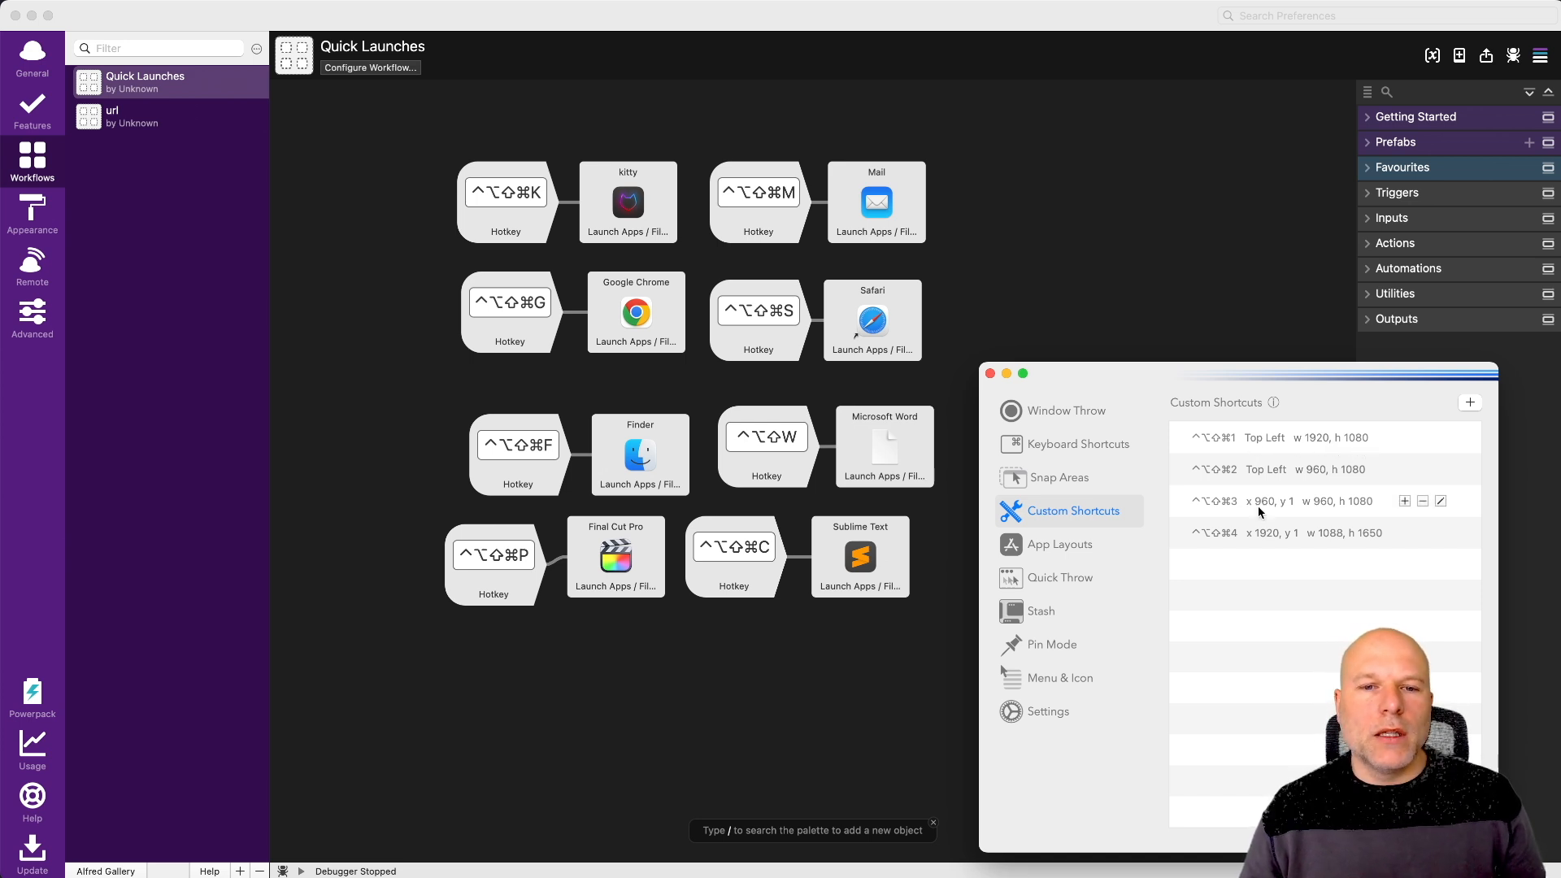
mouse_move(1444, 446)
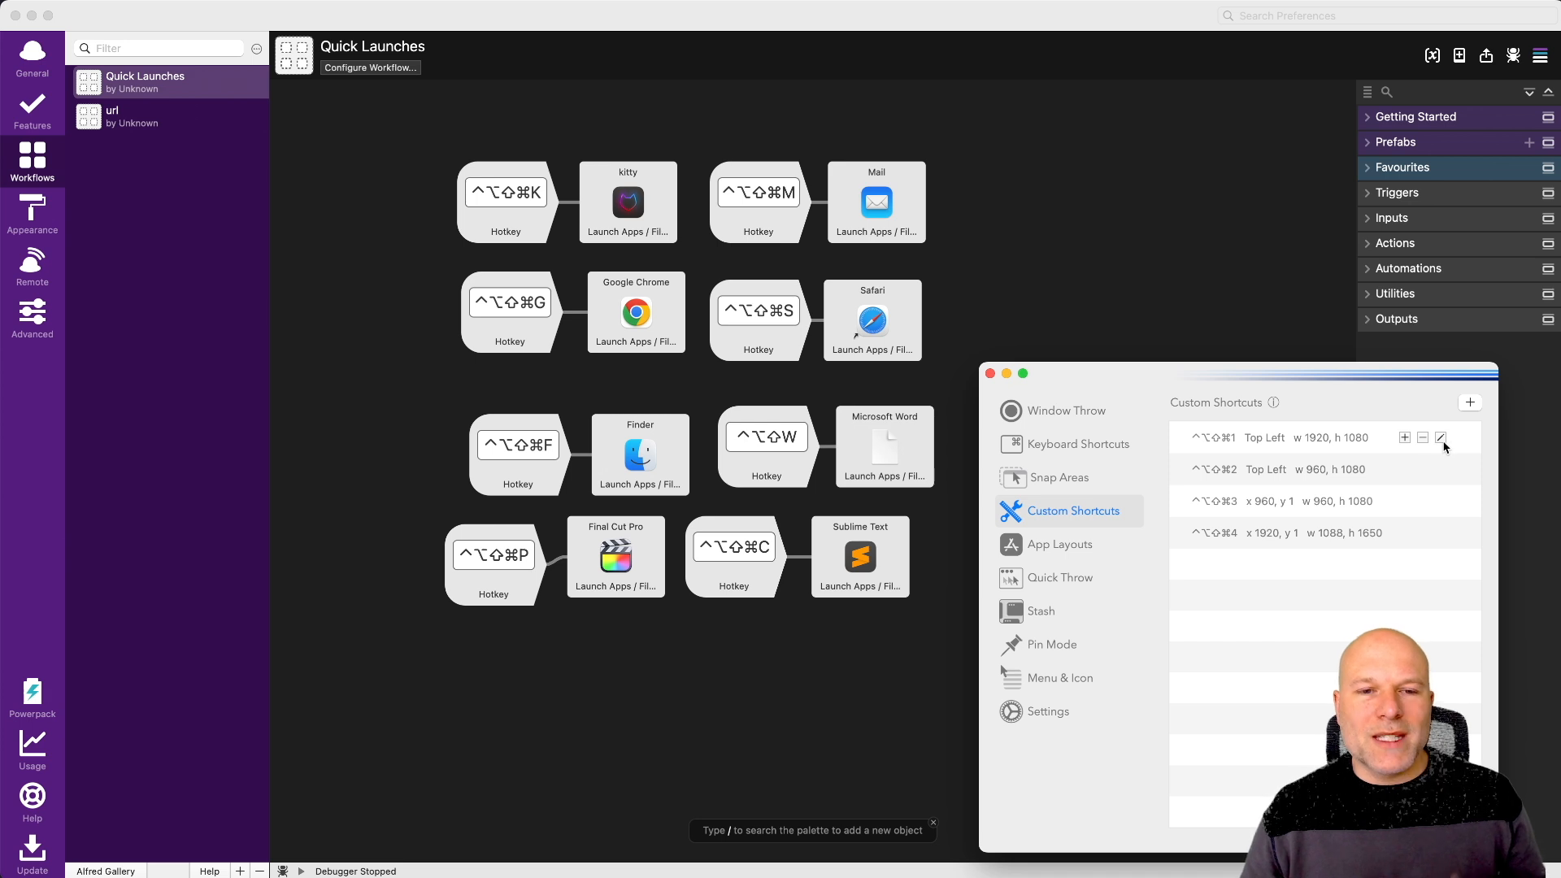
mouse_move(1205, 475)
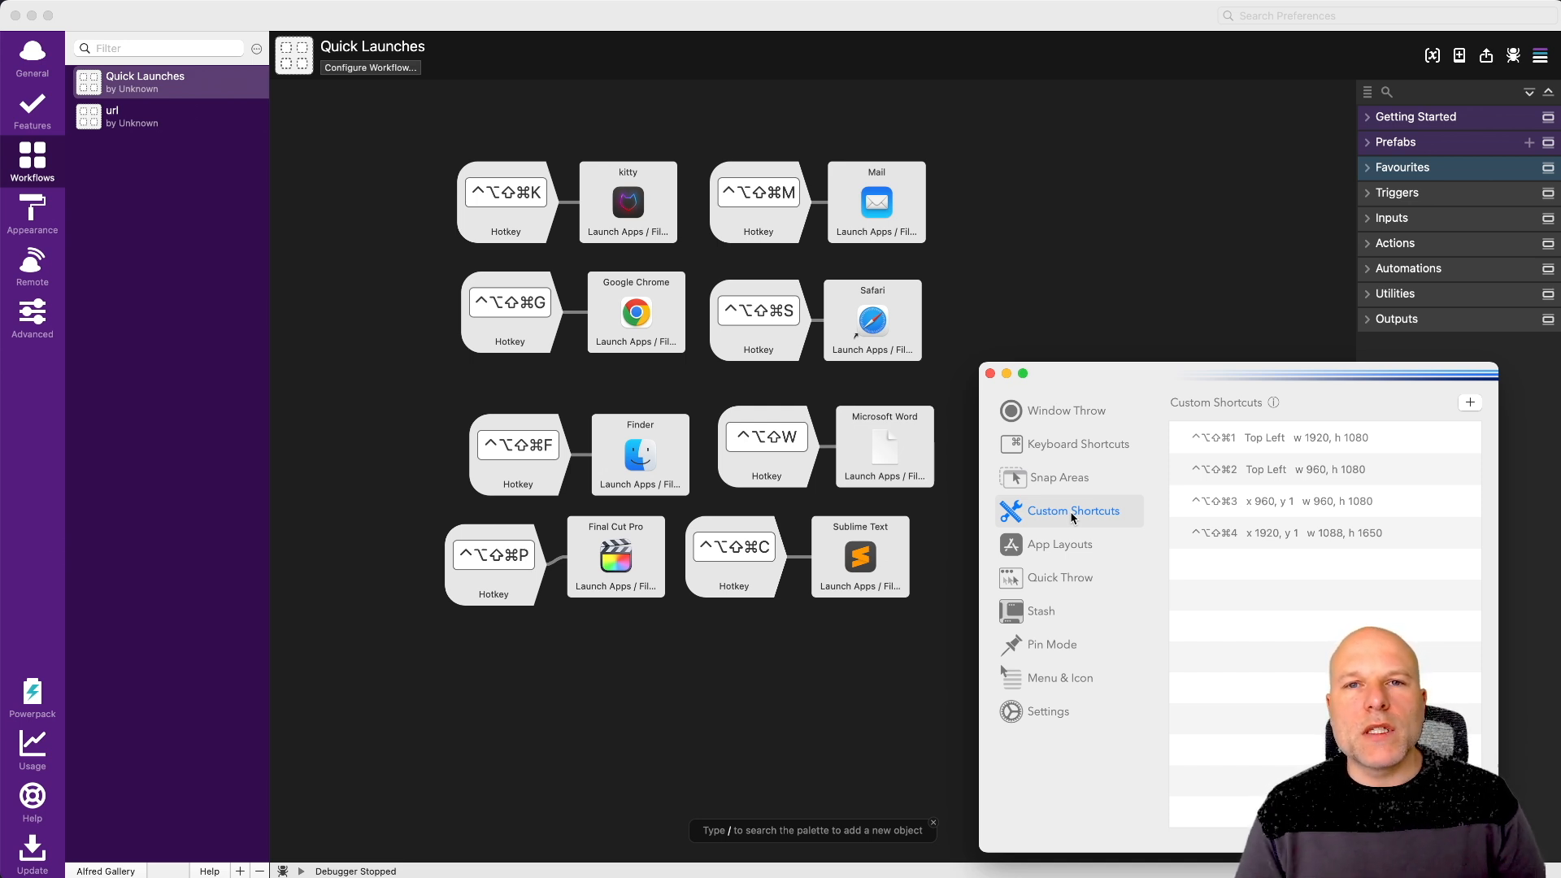
mouse_move(1057, 260)
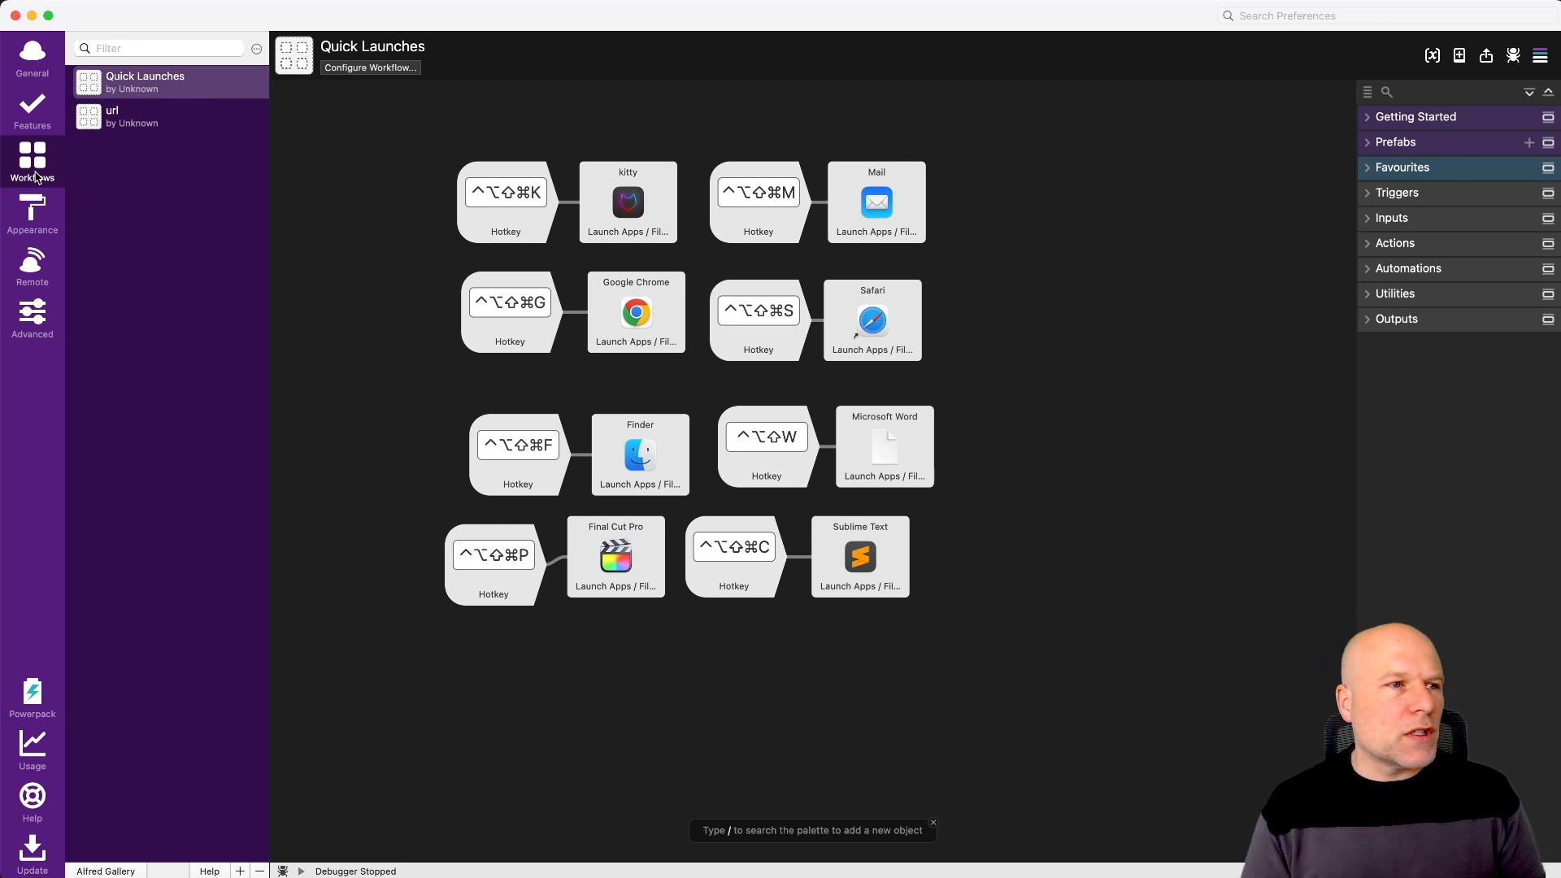
mouse_move(94, 84)
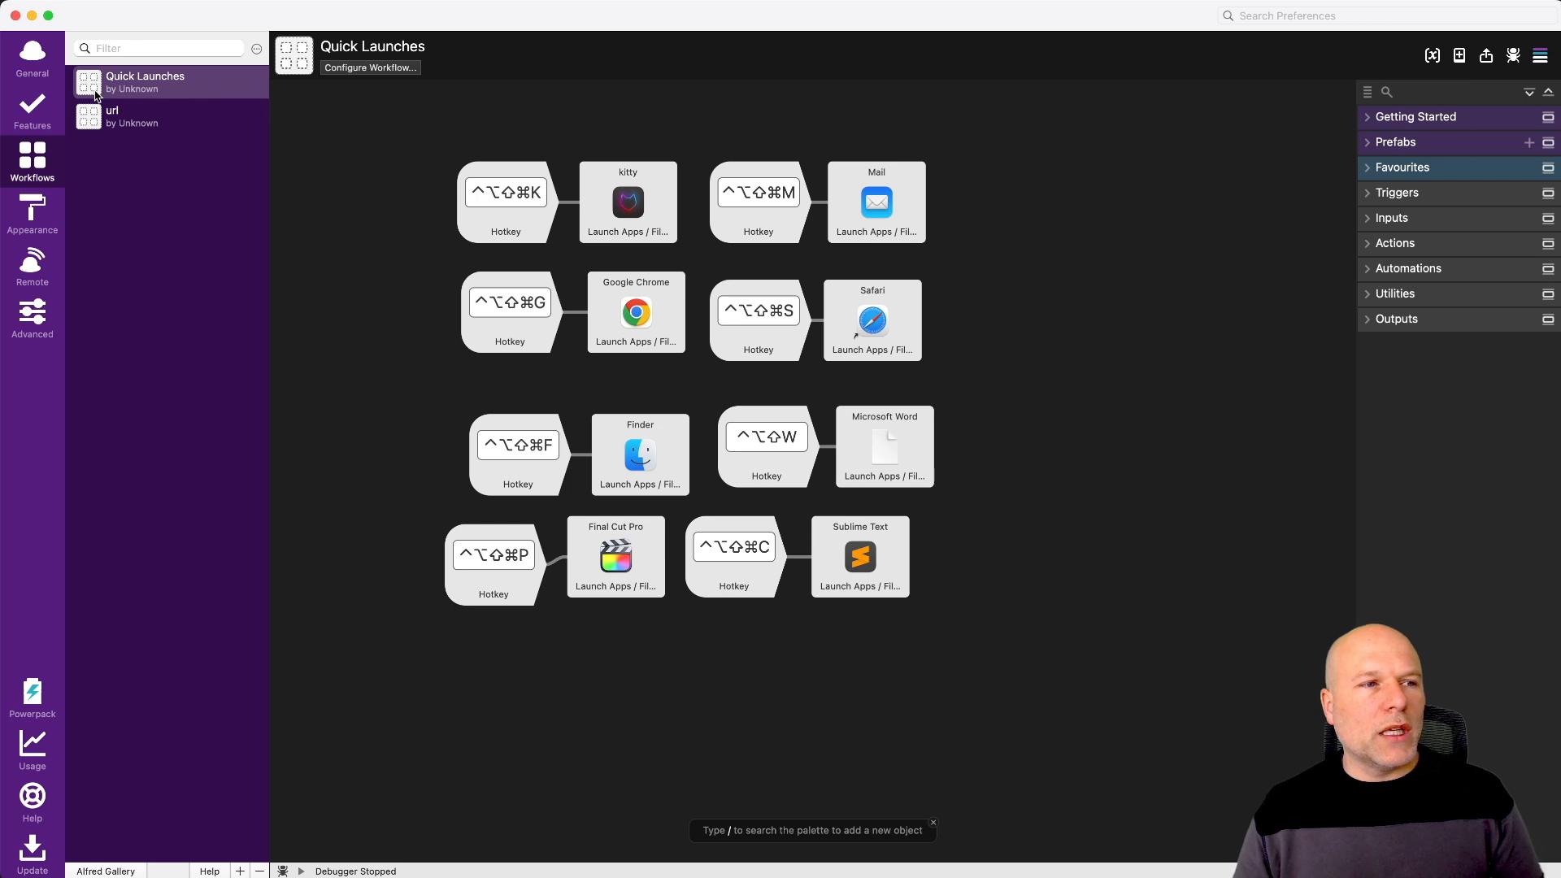
mouse_move(1039, 513)
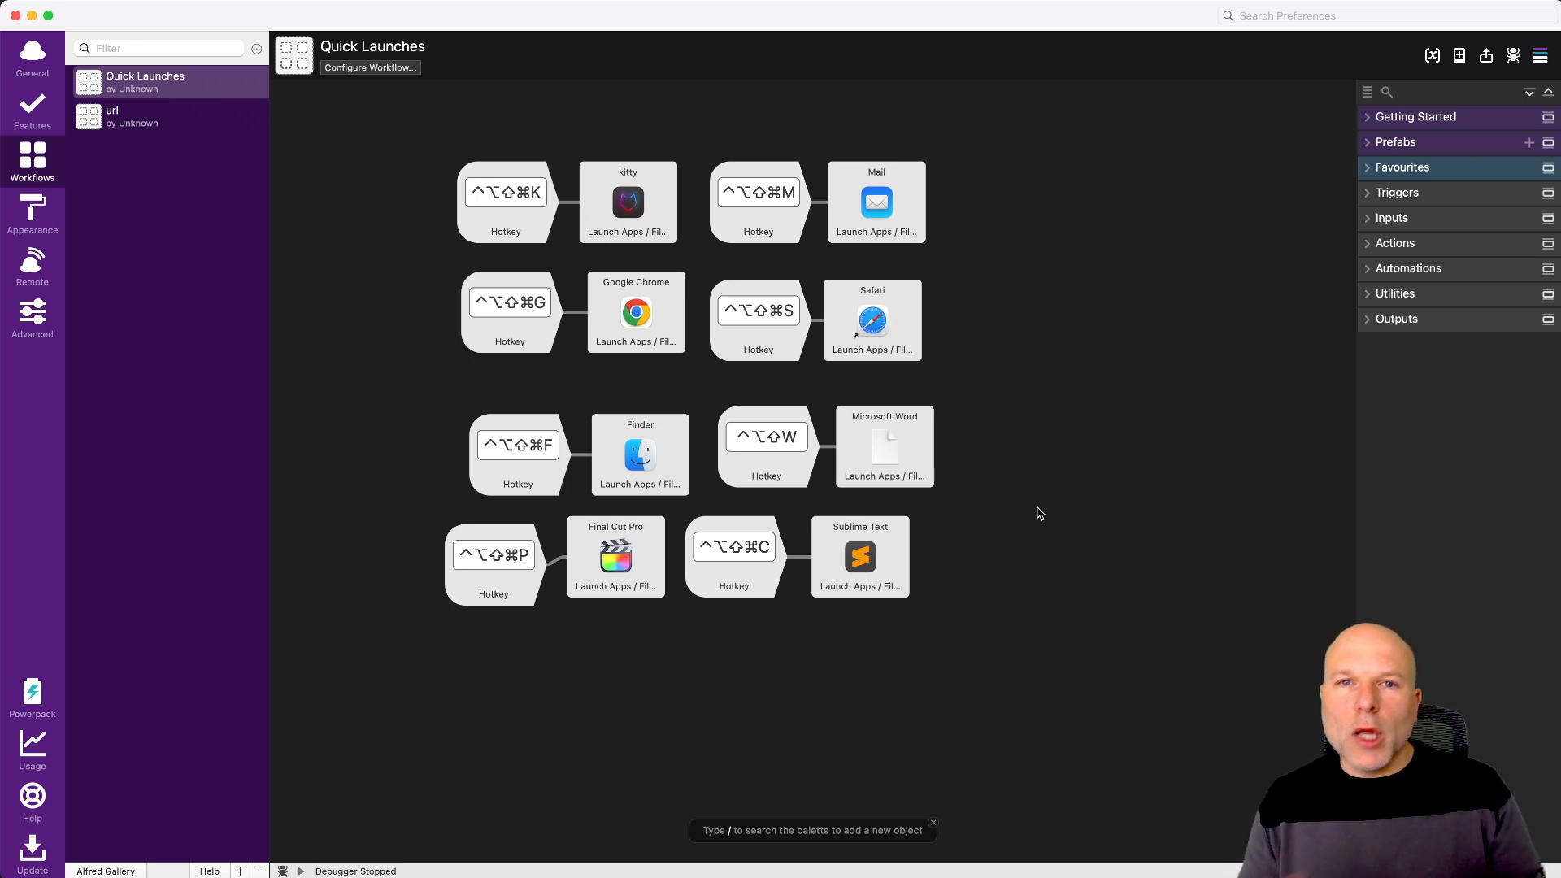
mouse_move(1253, 624)
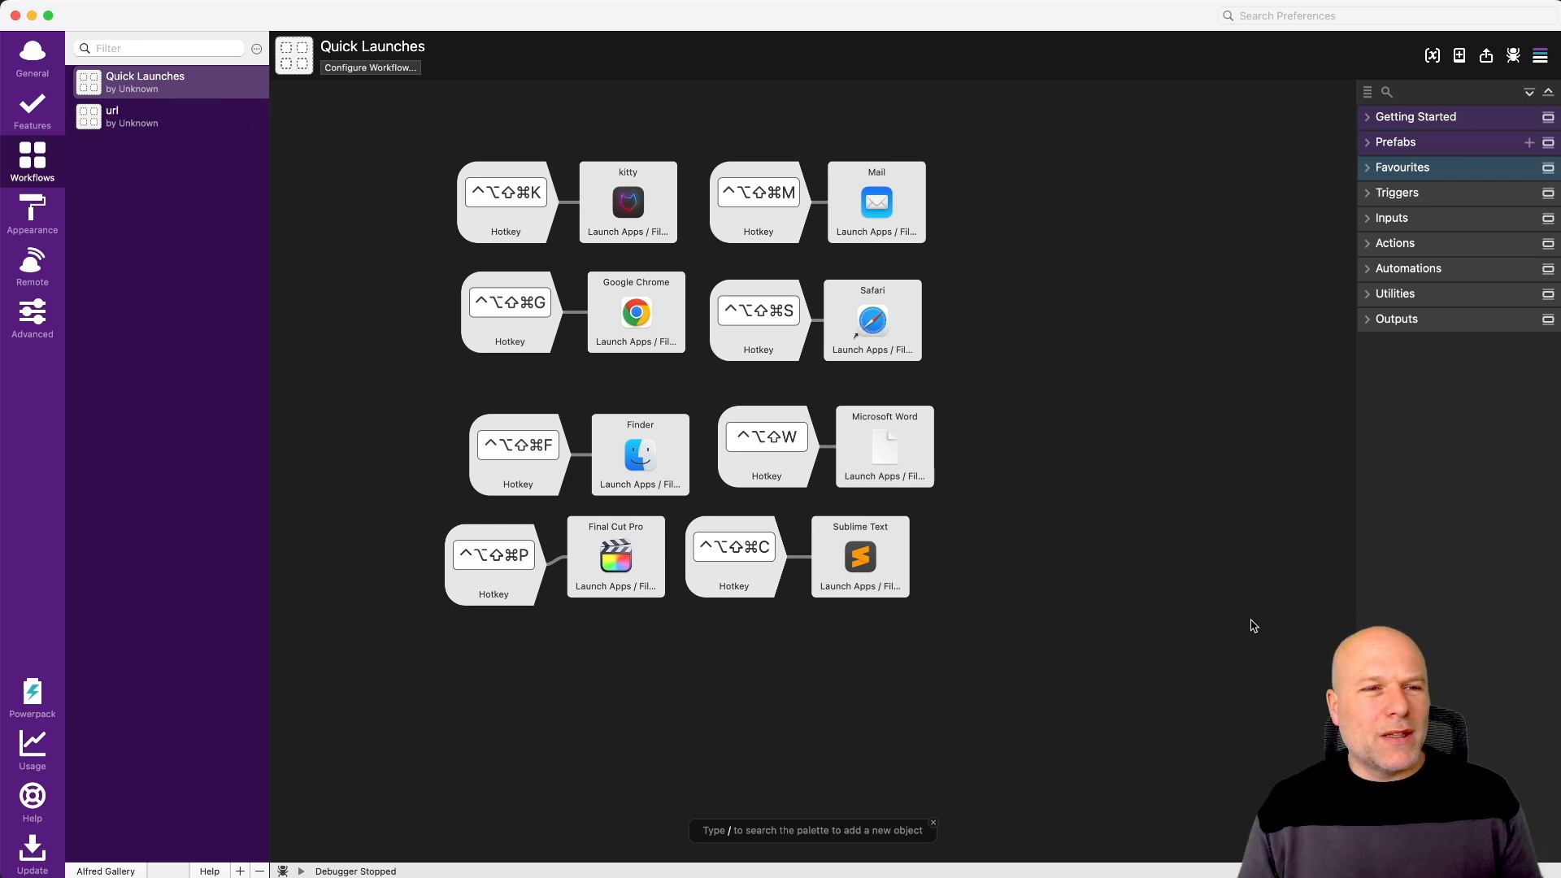
mouse_move(1045, 612)
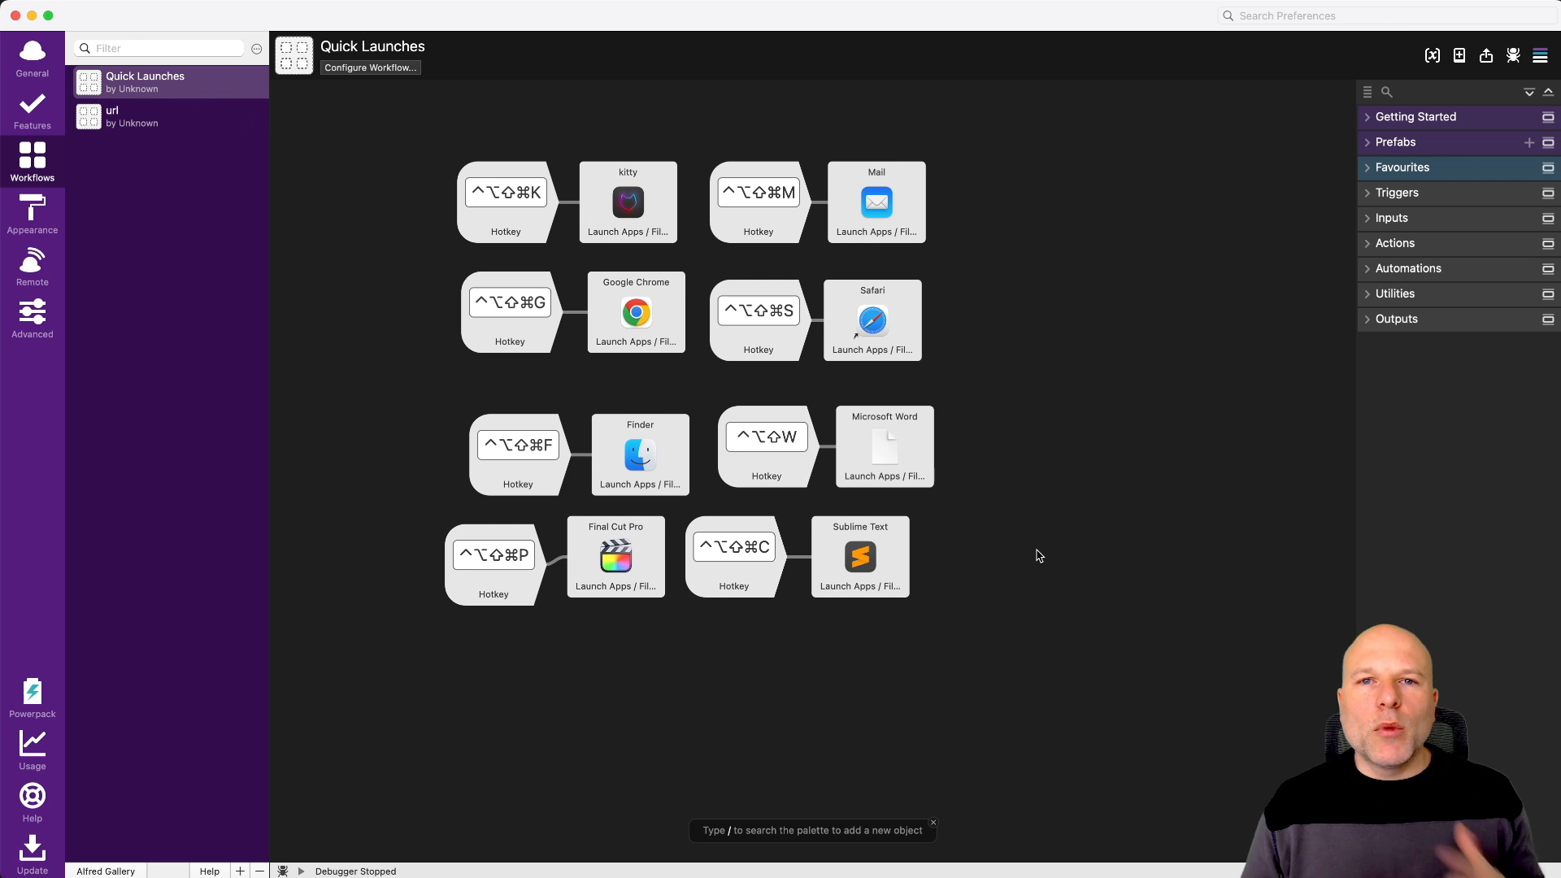
Bring up the add-object menu on the Quick Launches workflow canvas
click(875, 202)
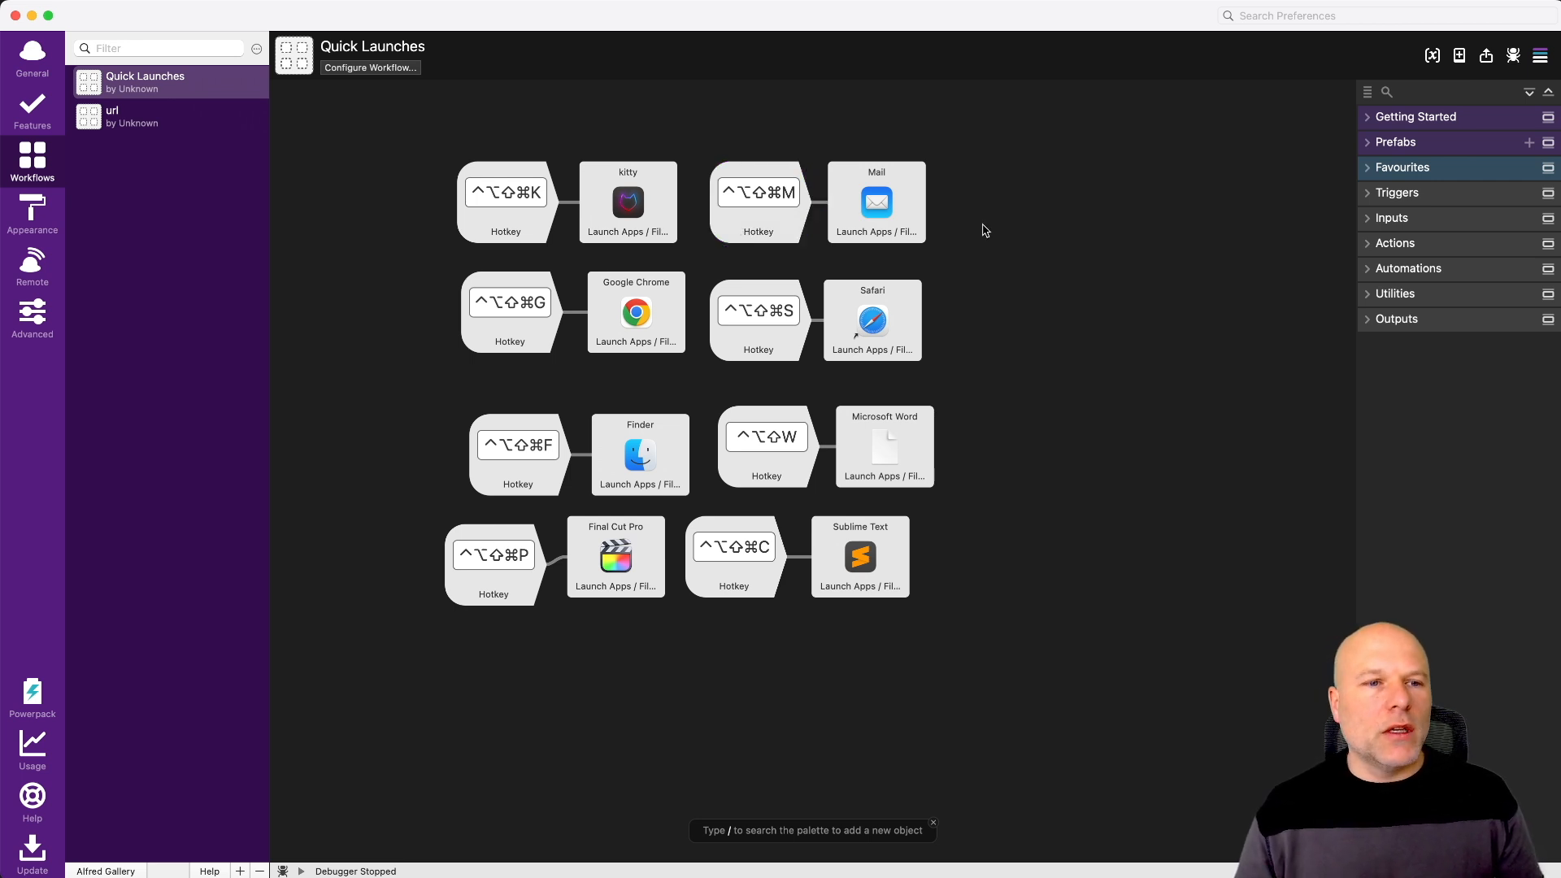
mouse_move(1036, 391)
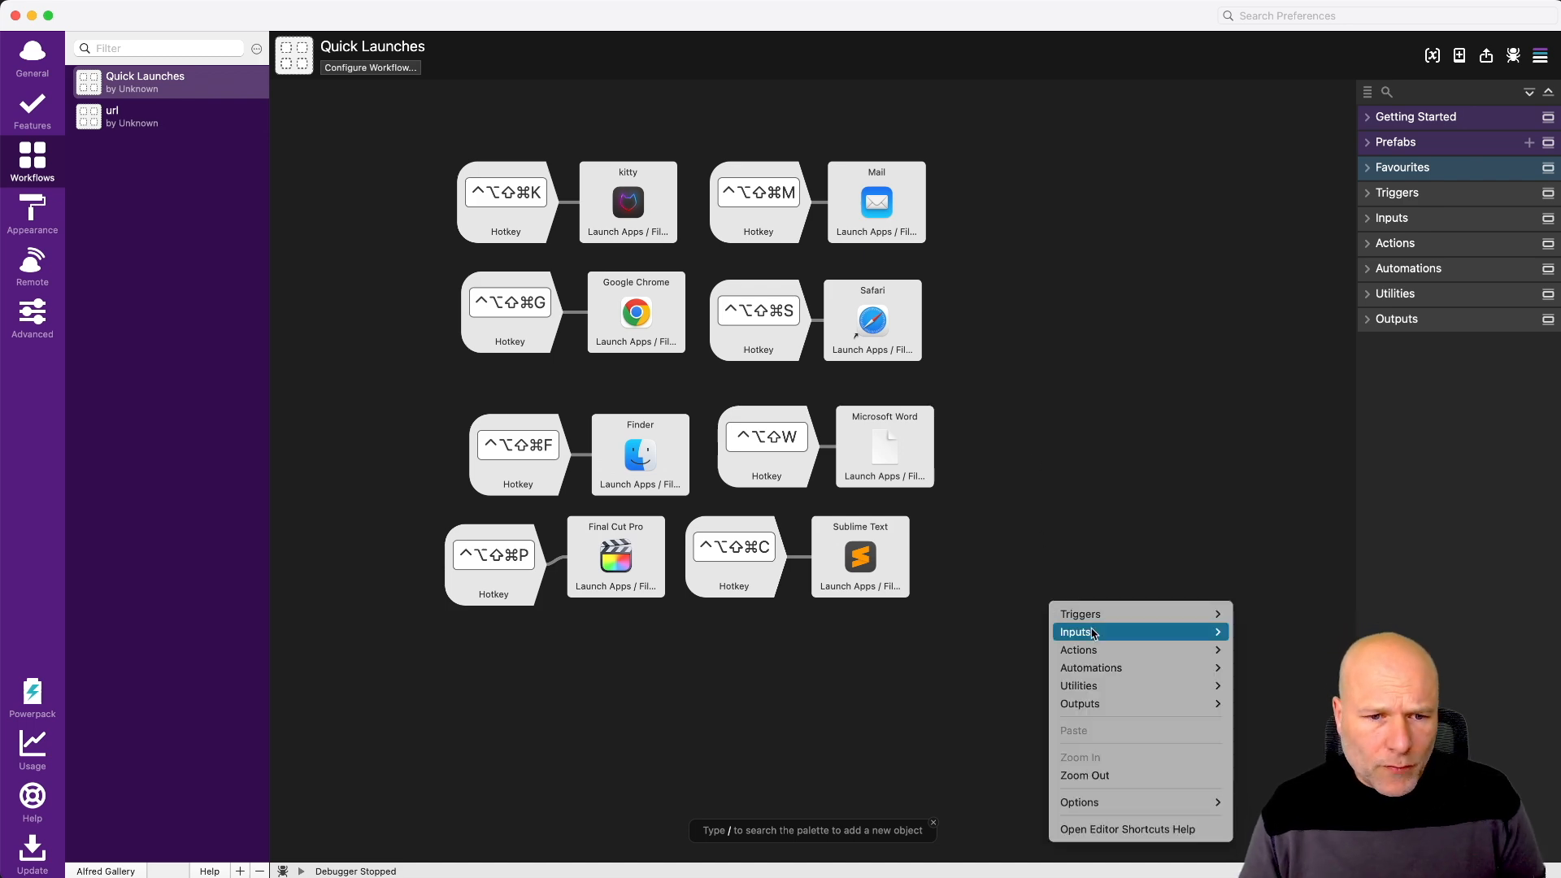
mouse_move(1115, 613)
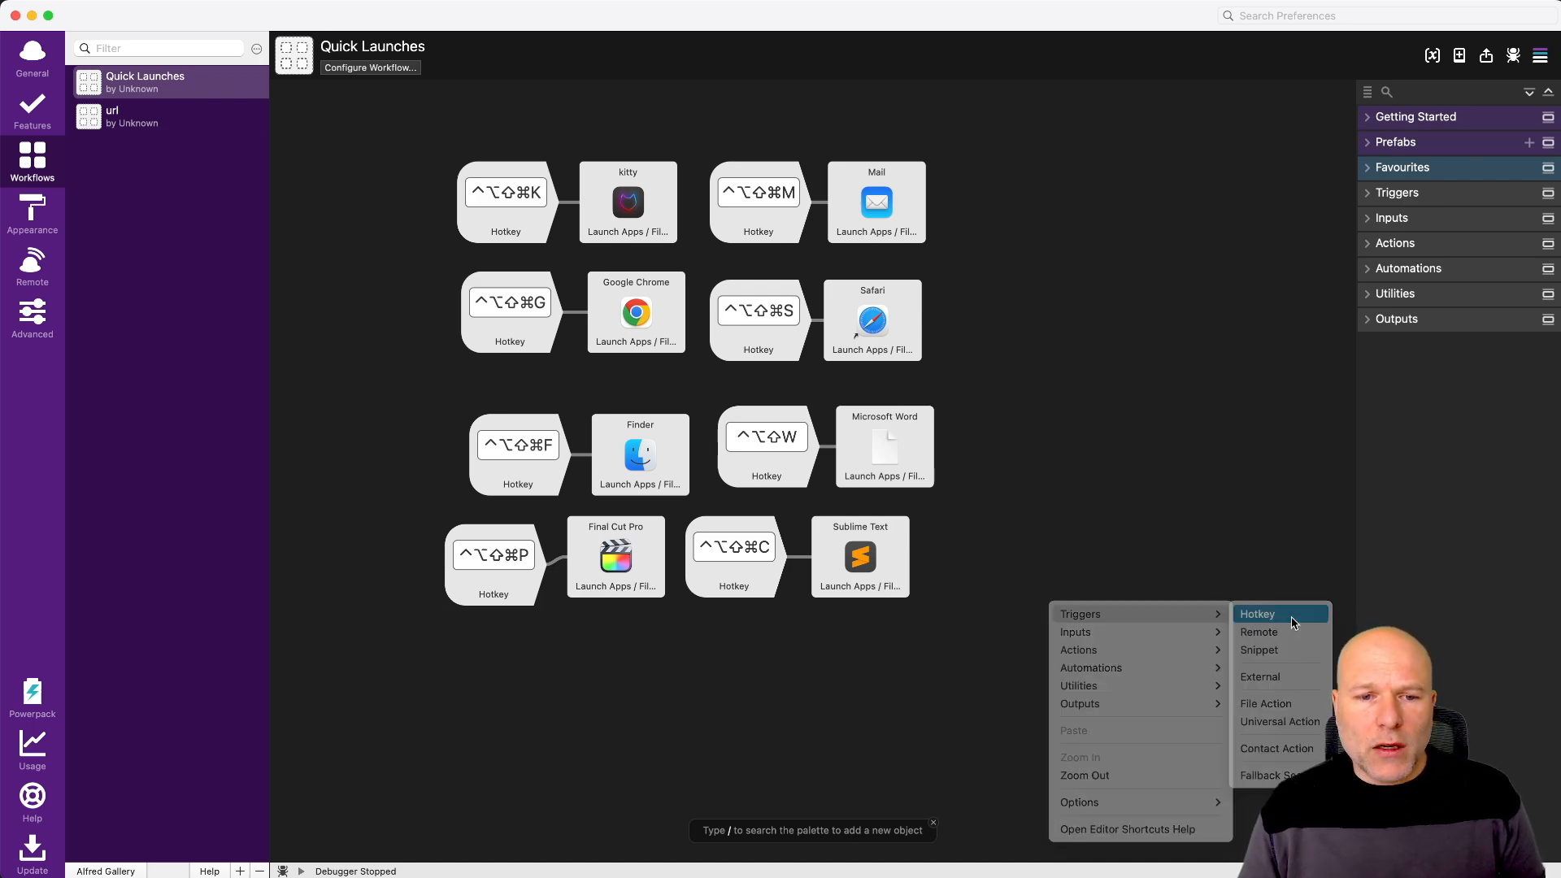
Add a Hotkey trigger for Hyper+V, passing through to the workflow, and save it
click(1257, 613)
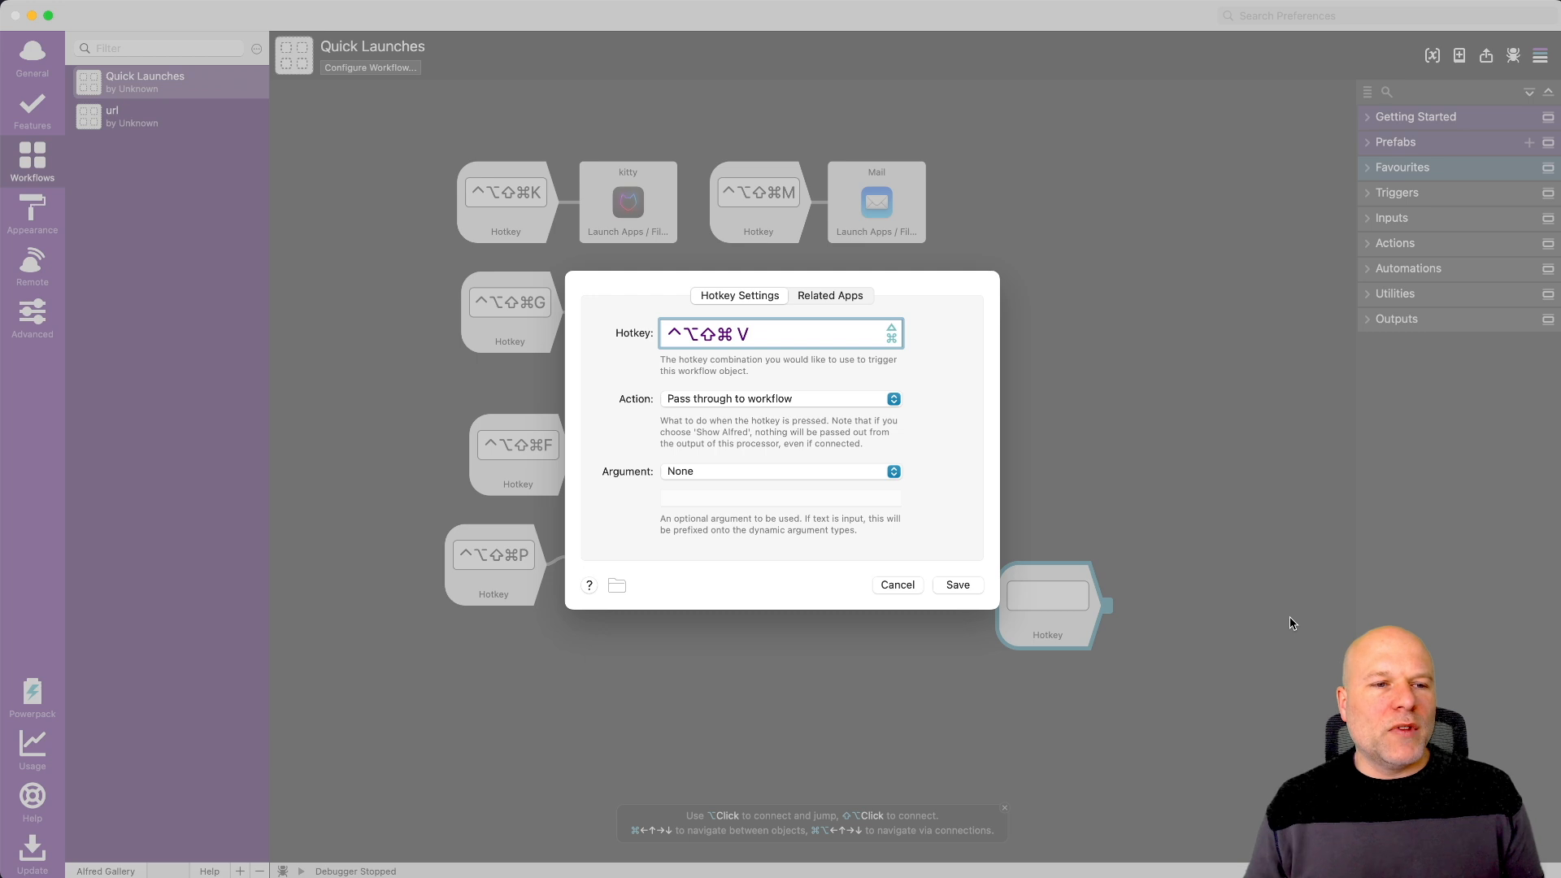
click(778, 398)
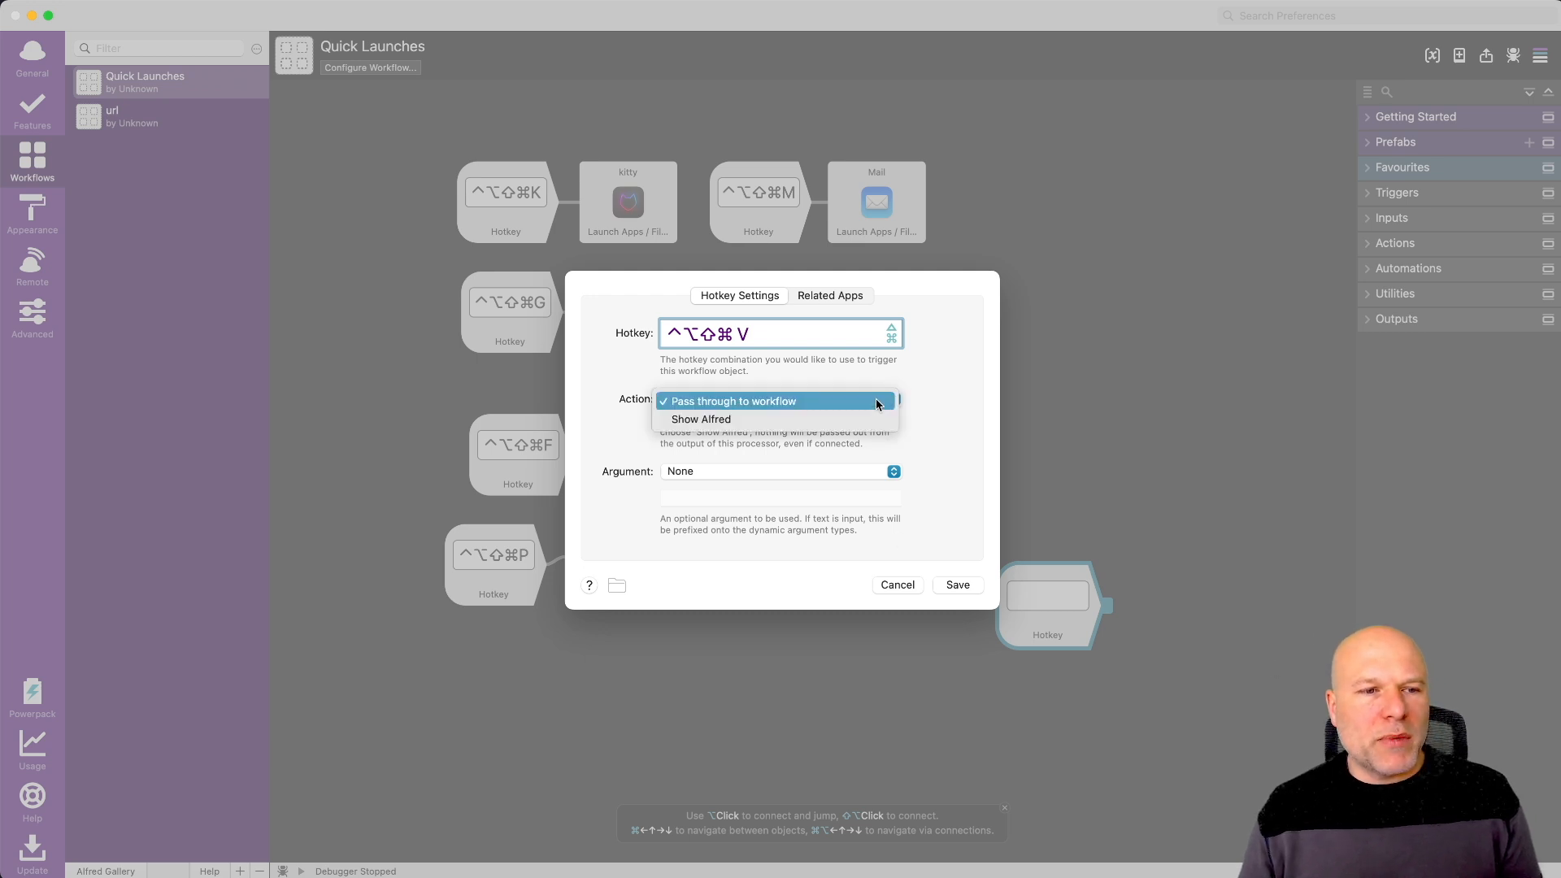
click(732, 400)
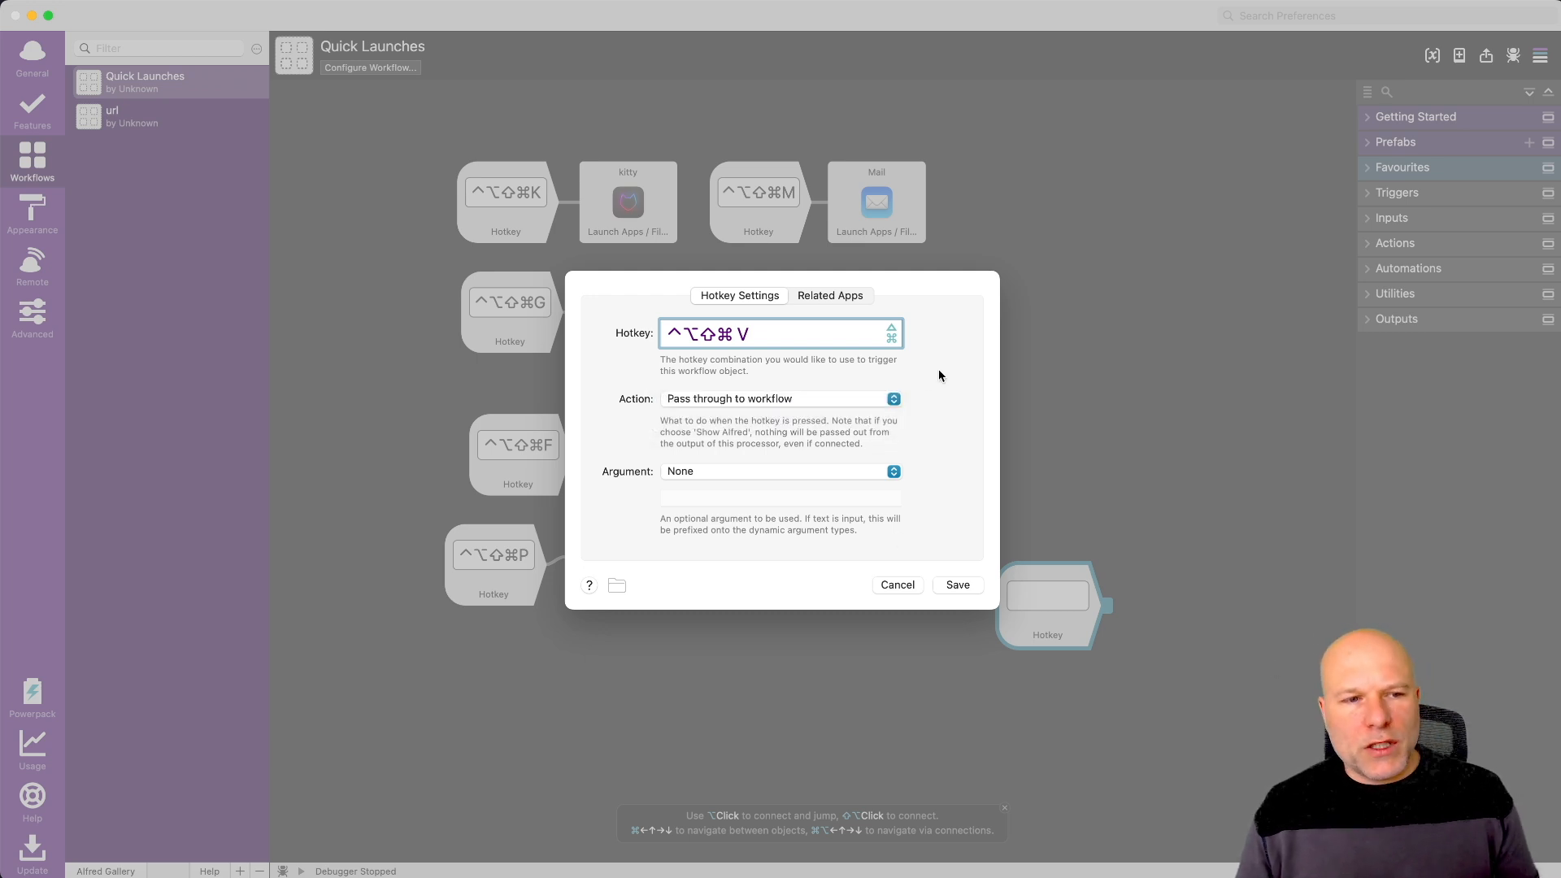
click(829, 296)
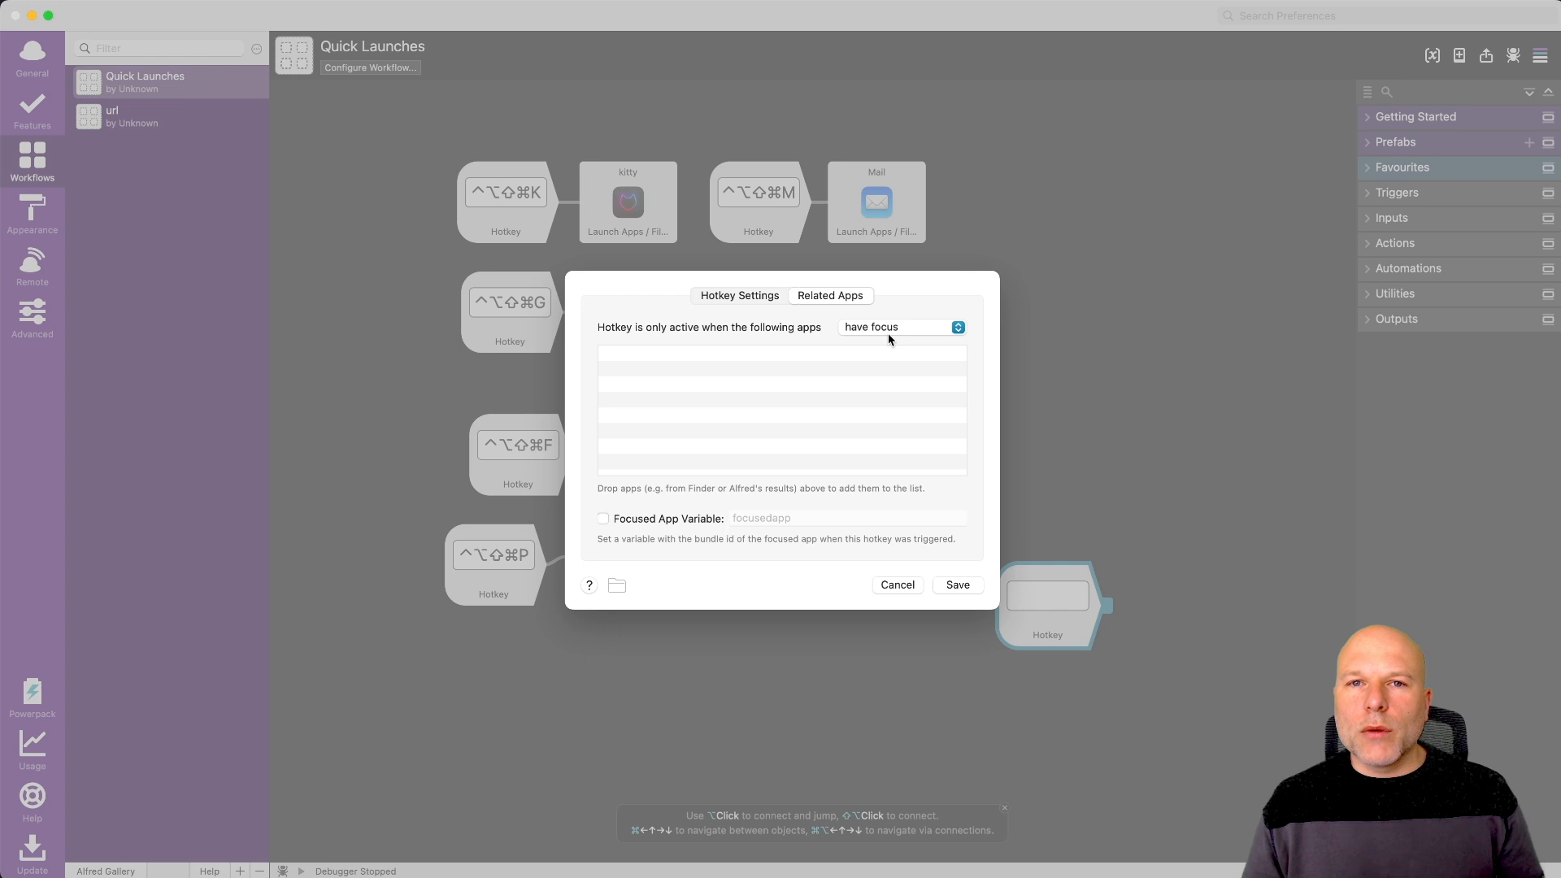
click(738, 294)
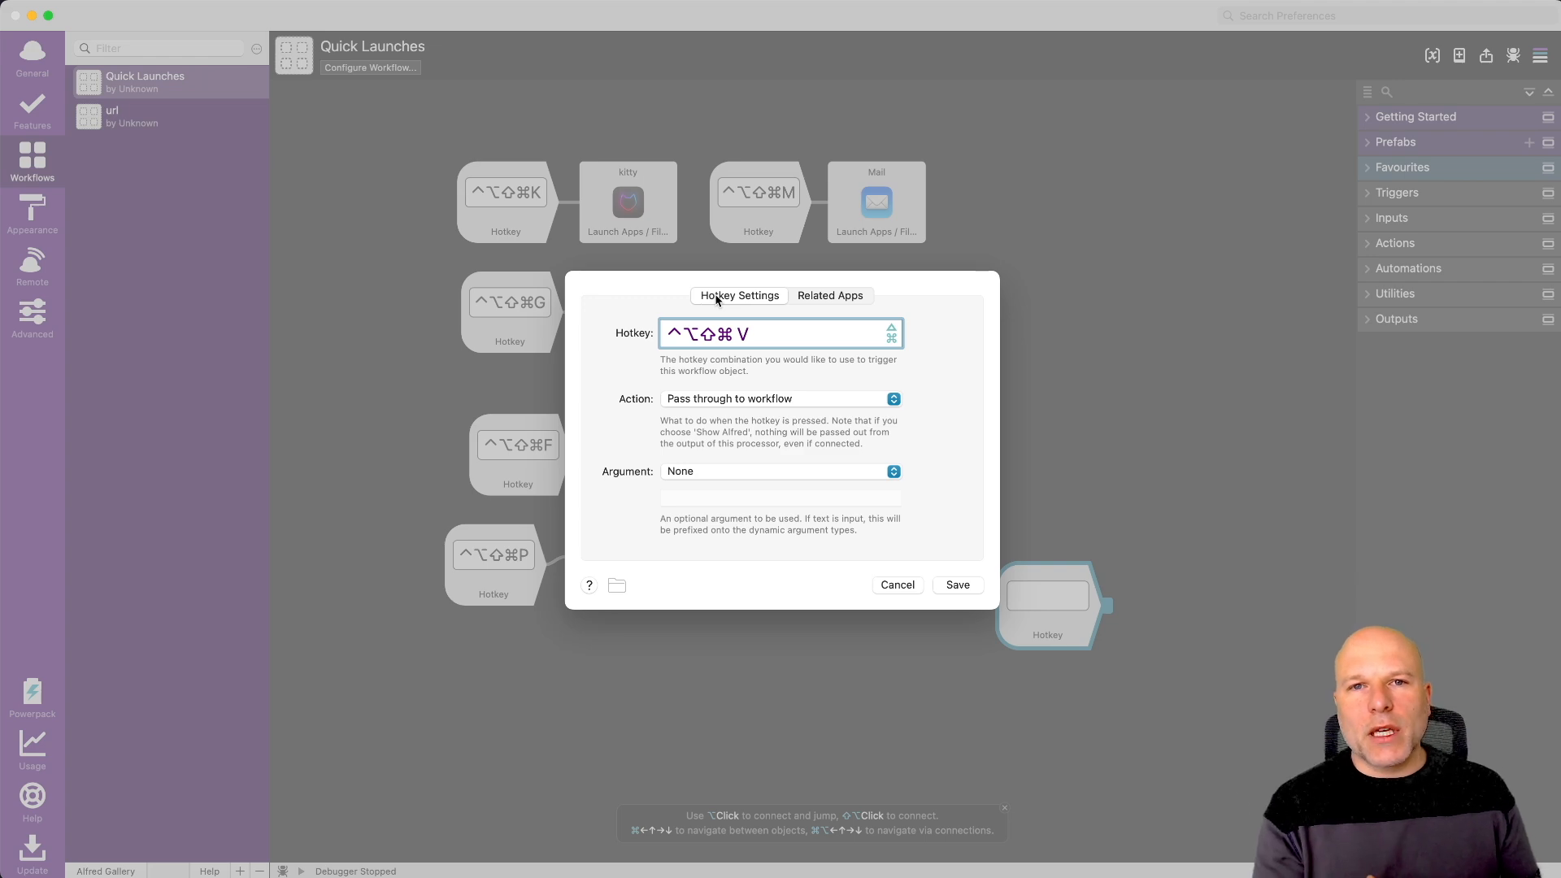
mouse_move(974, 590)
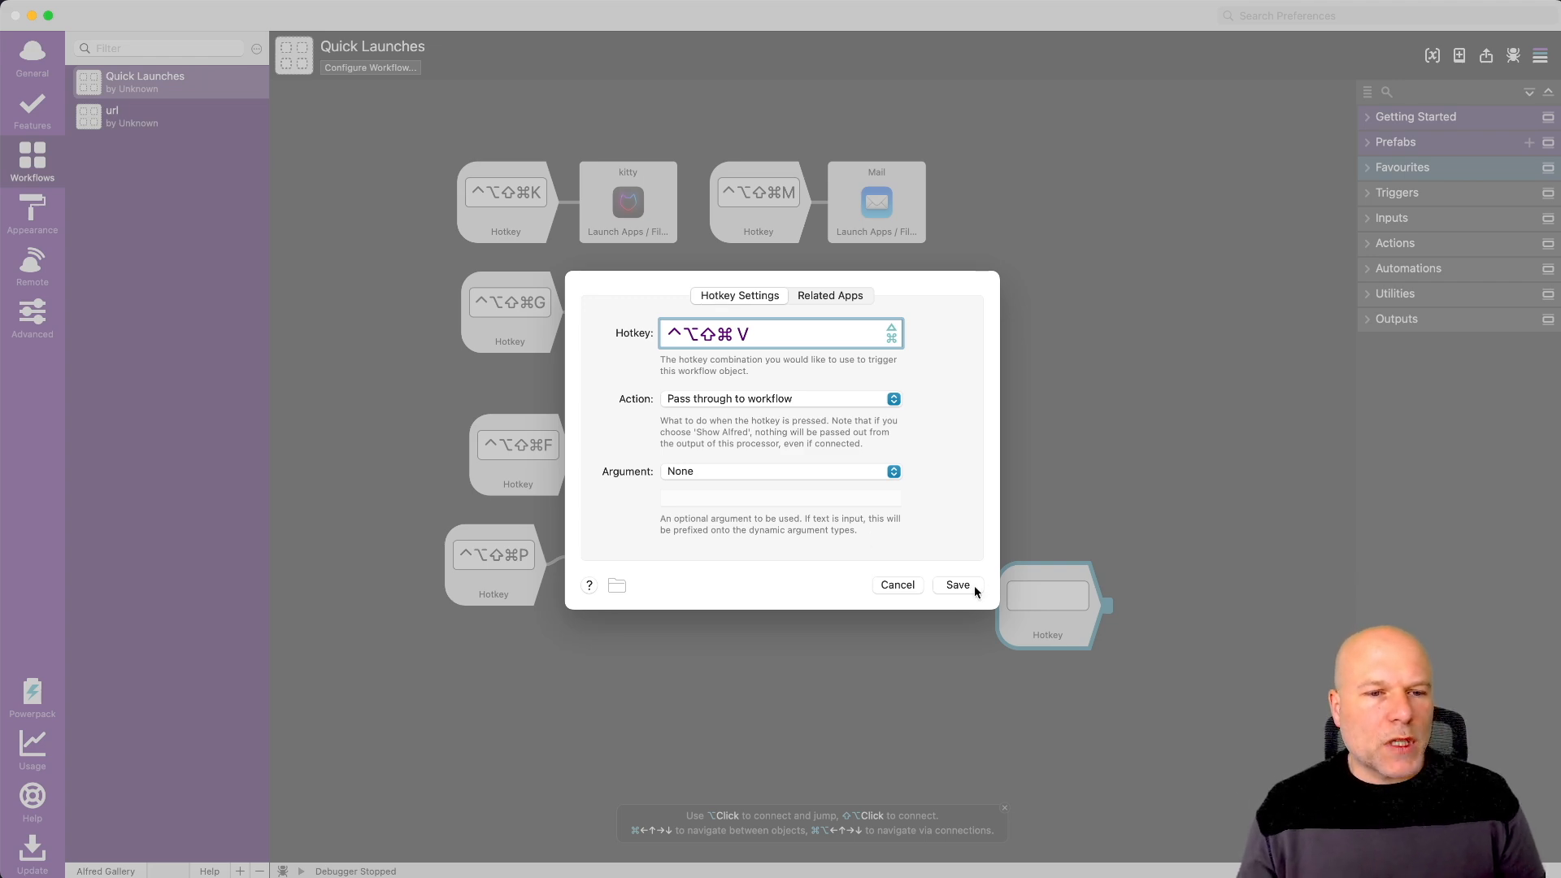
click(956, 585)
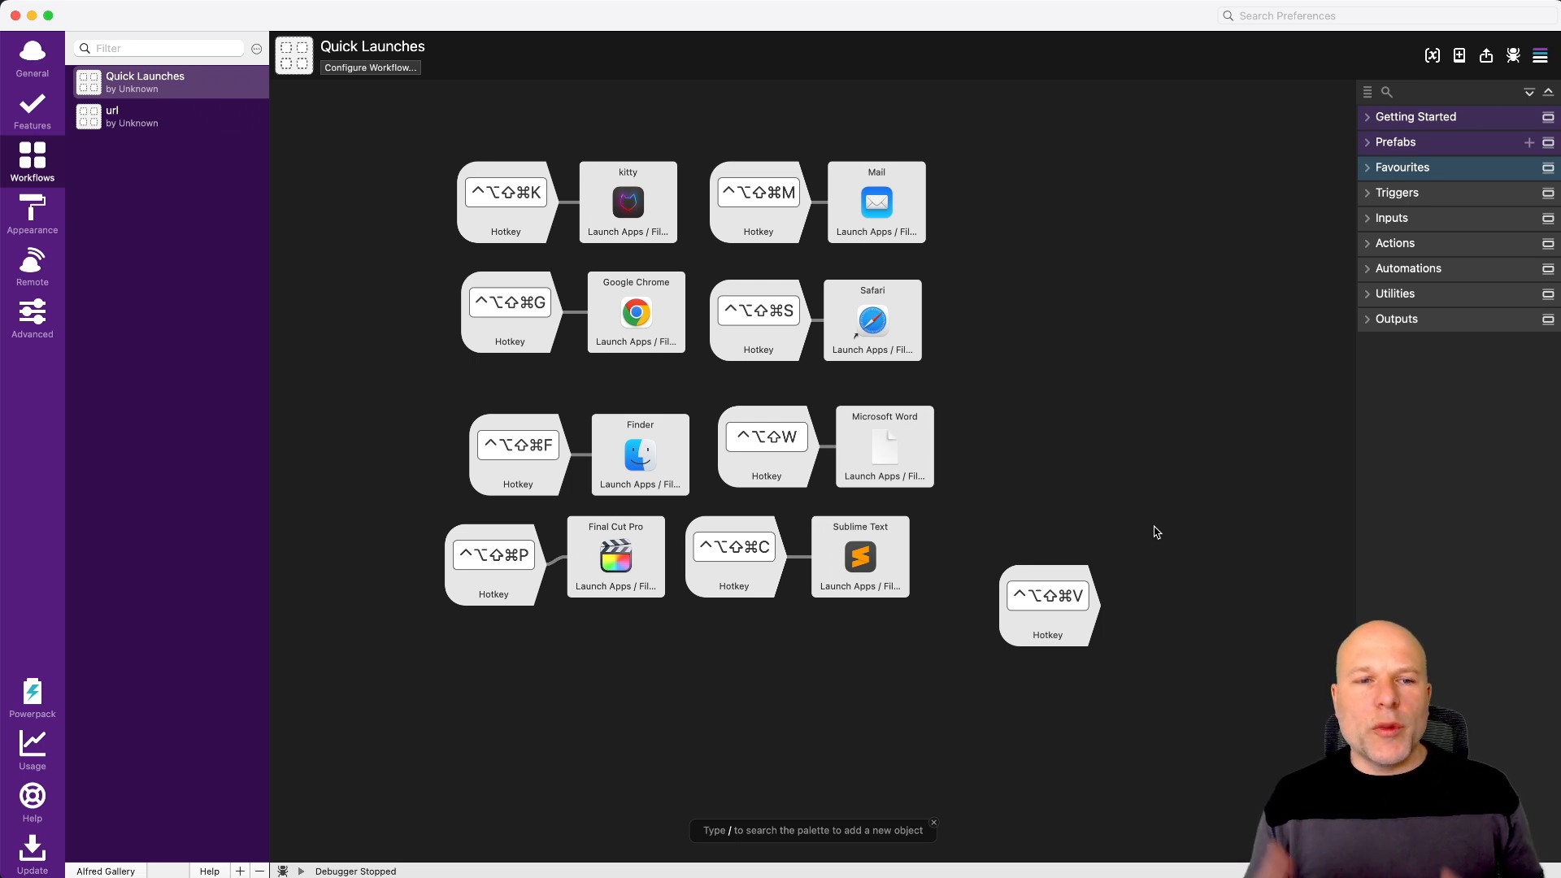
mouse_move(1143, 590)
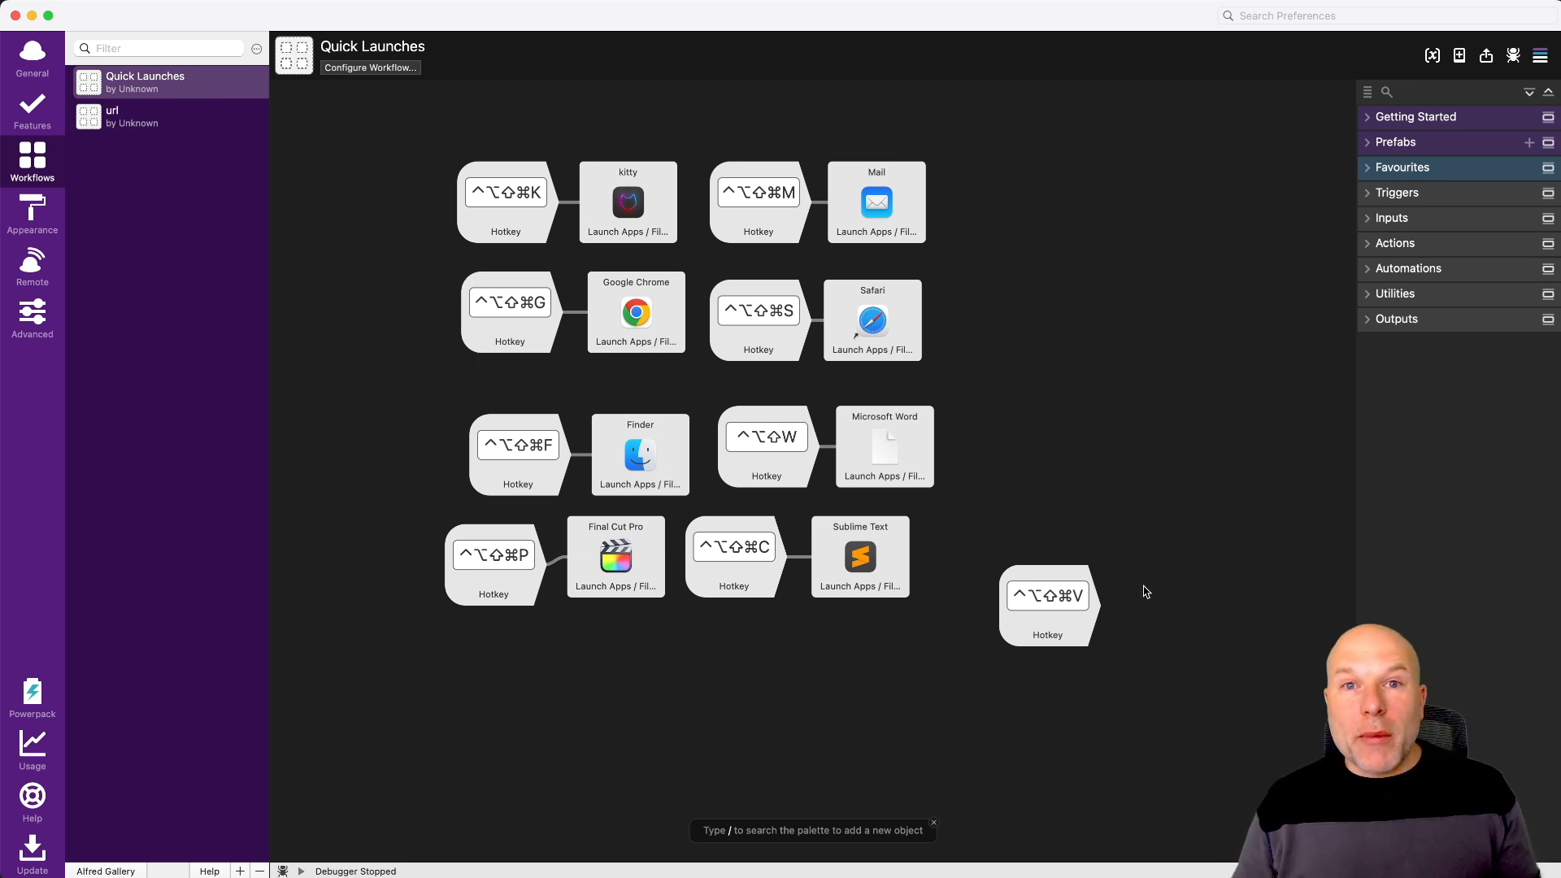
Add a Launch Apps / Files action for Affinity Designer 2 and save it
right_click(1143, 590)
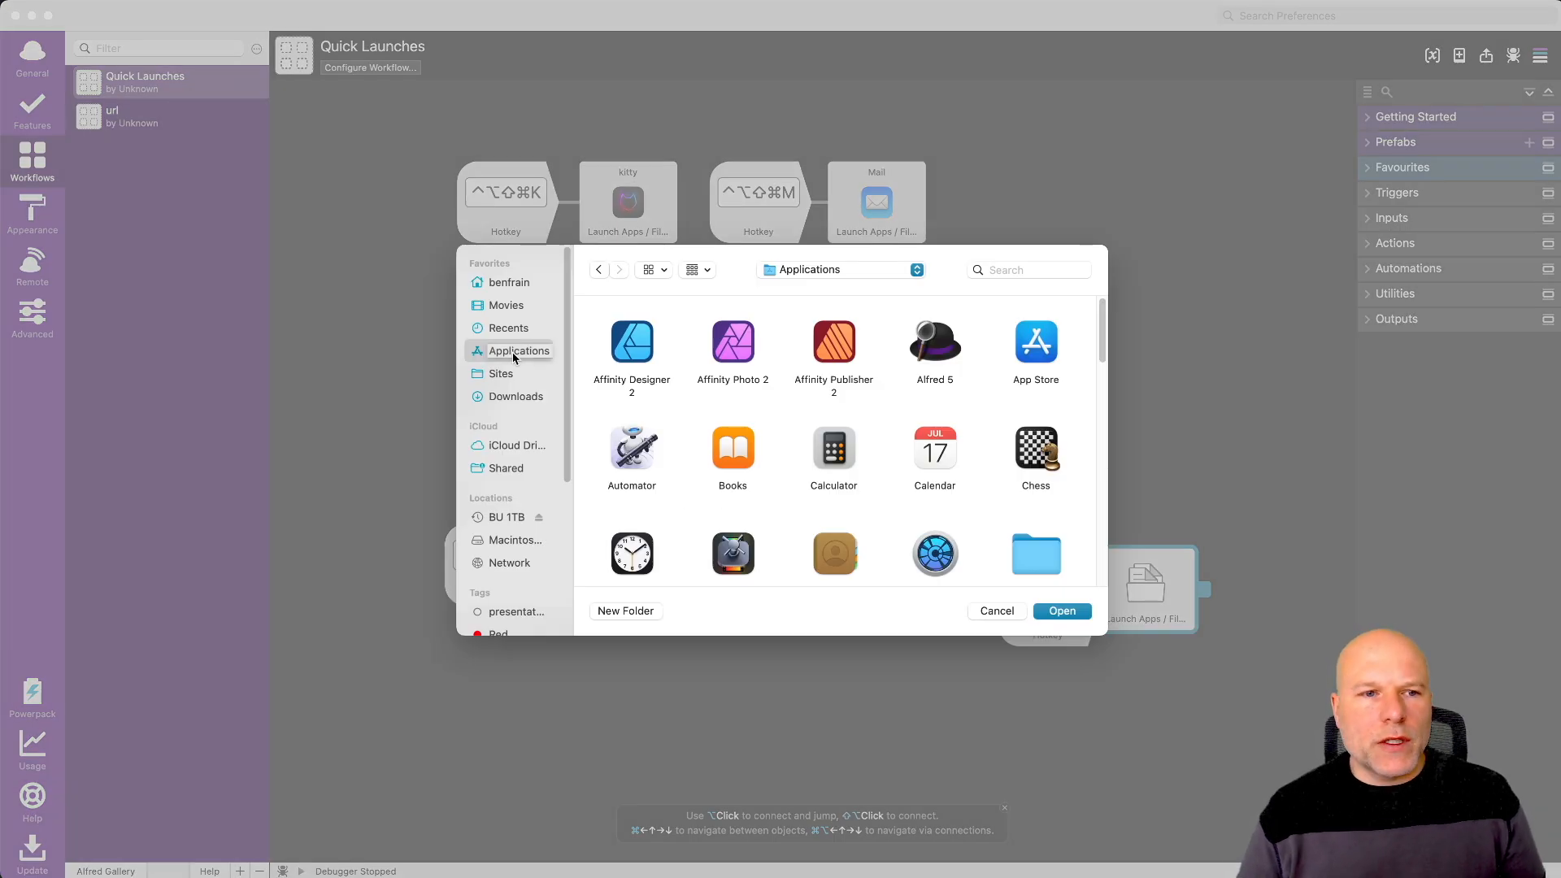
click(631, 343)
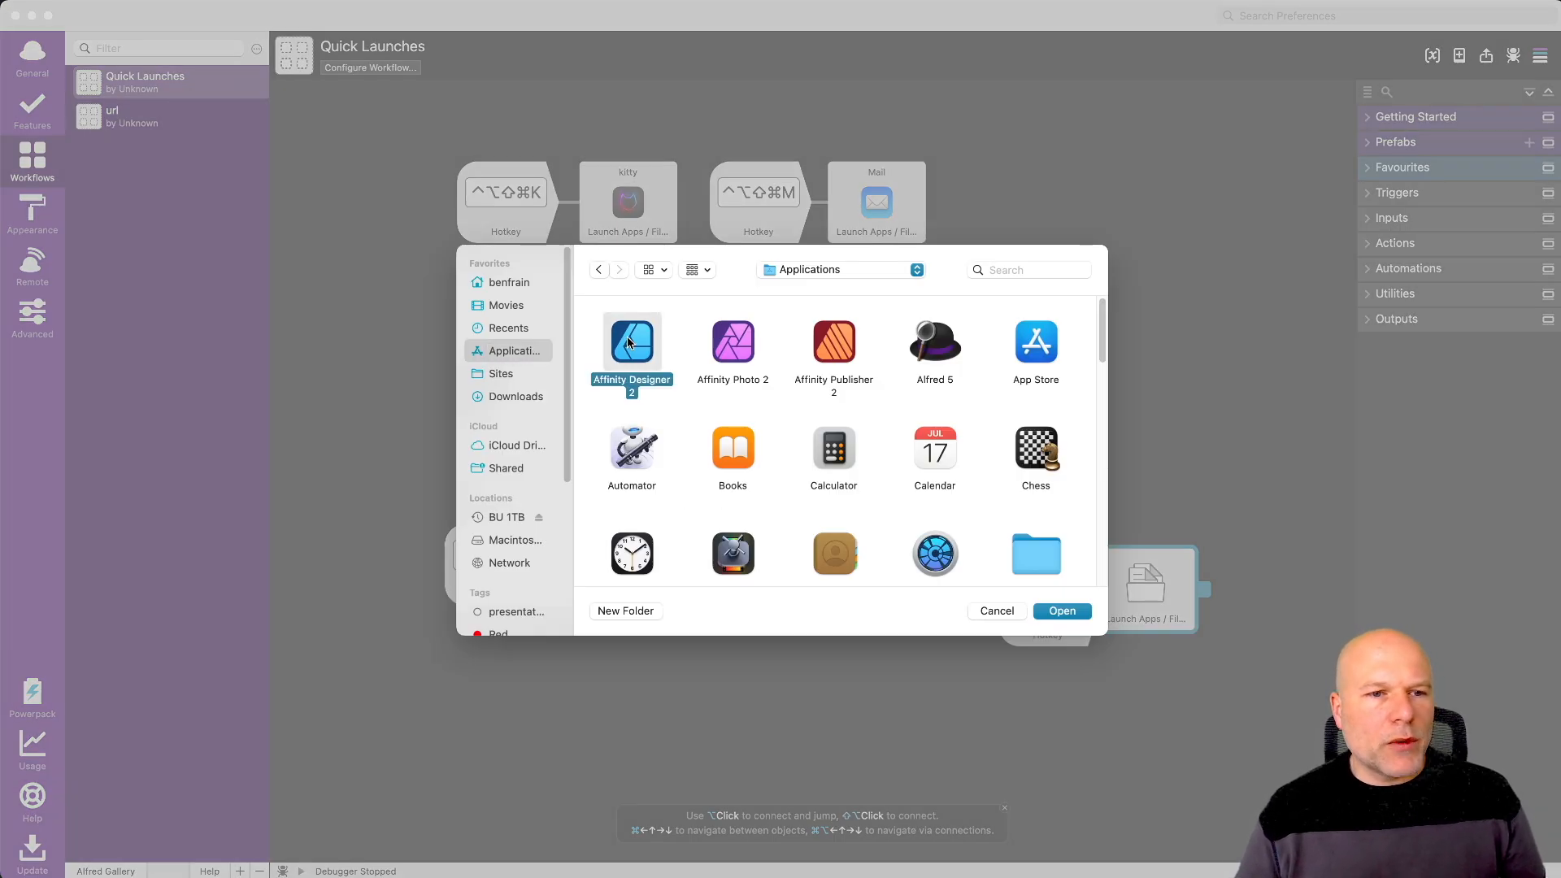
click(1060, 609)
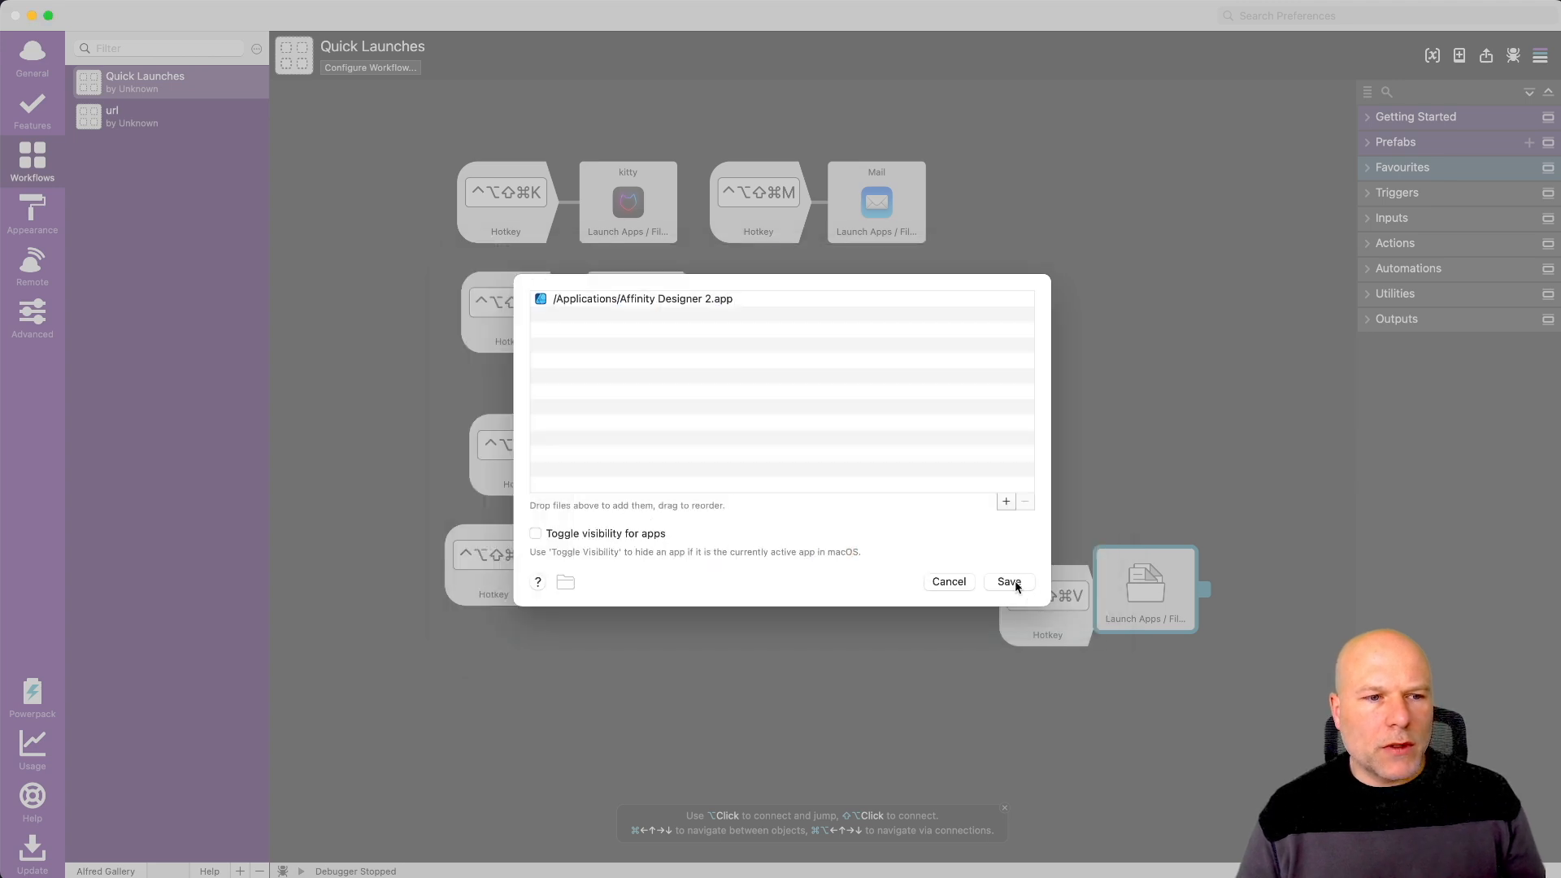
click(1008, 582)
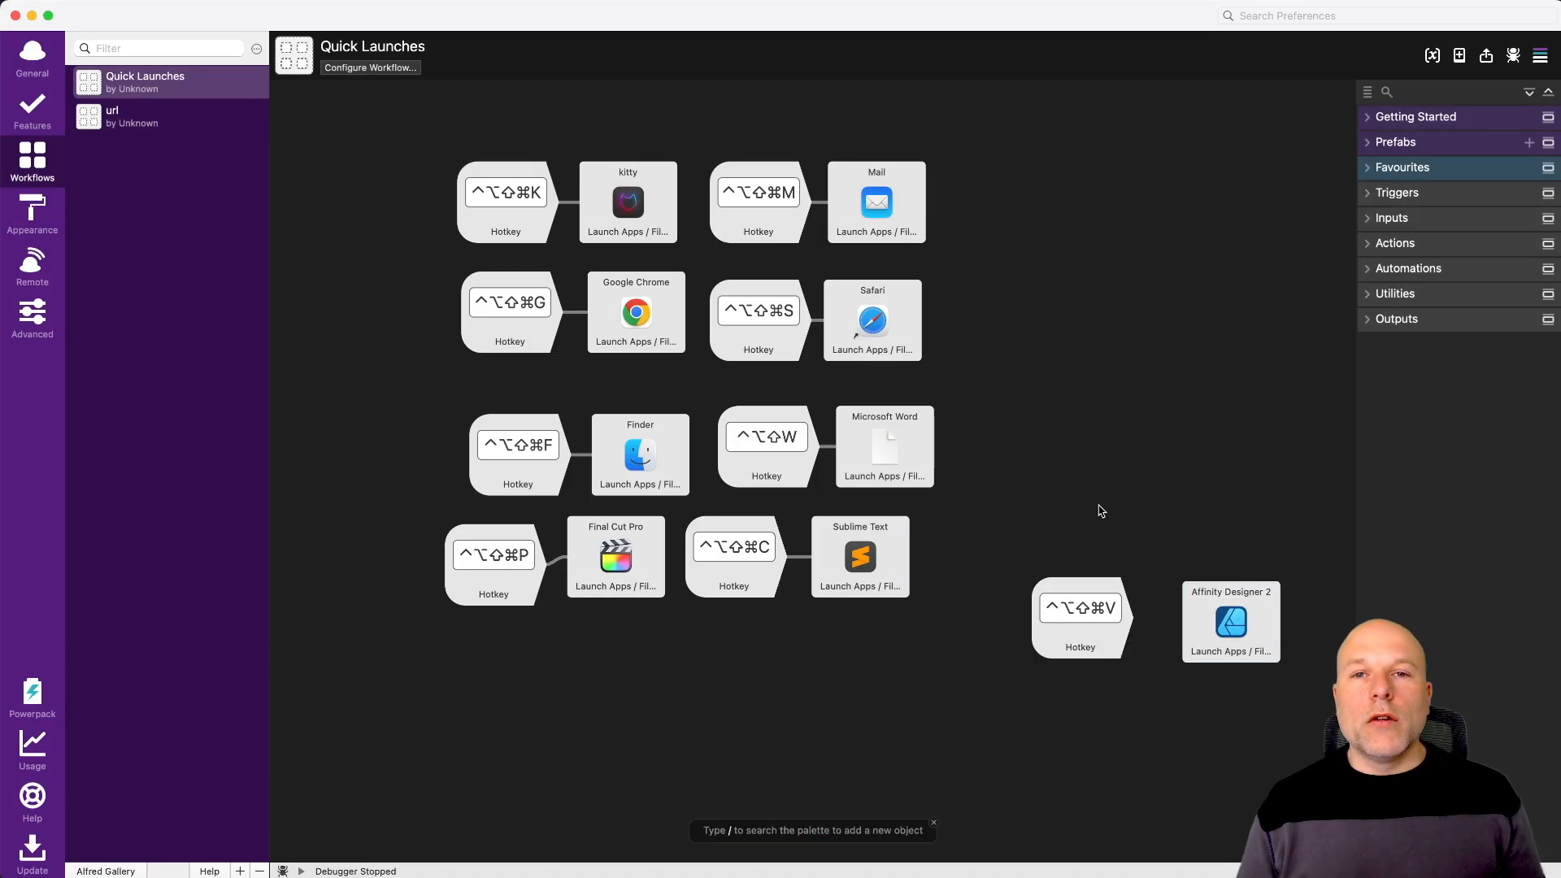
Connect the V hotkey to the Affinity Designer 2 launcher and align them like the other pairs
click(1080, 607)
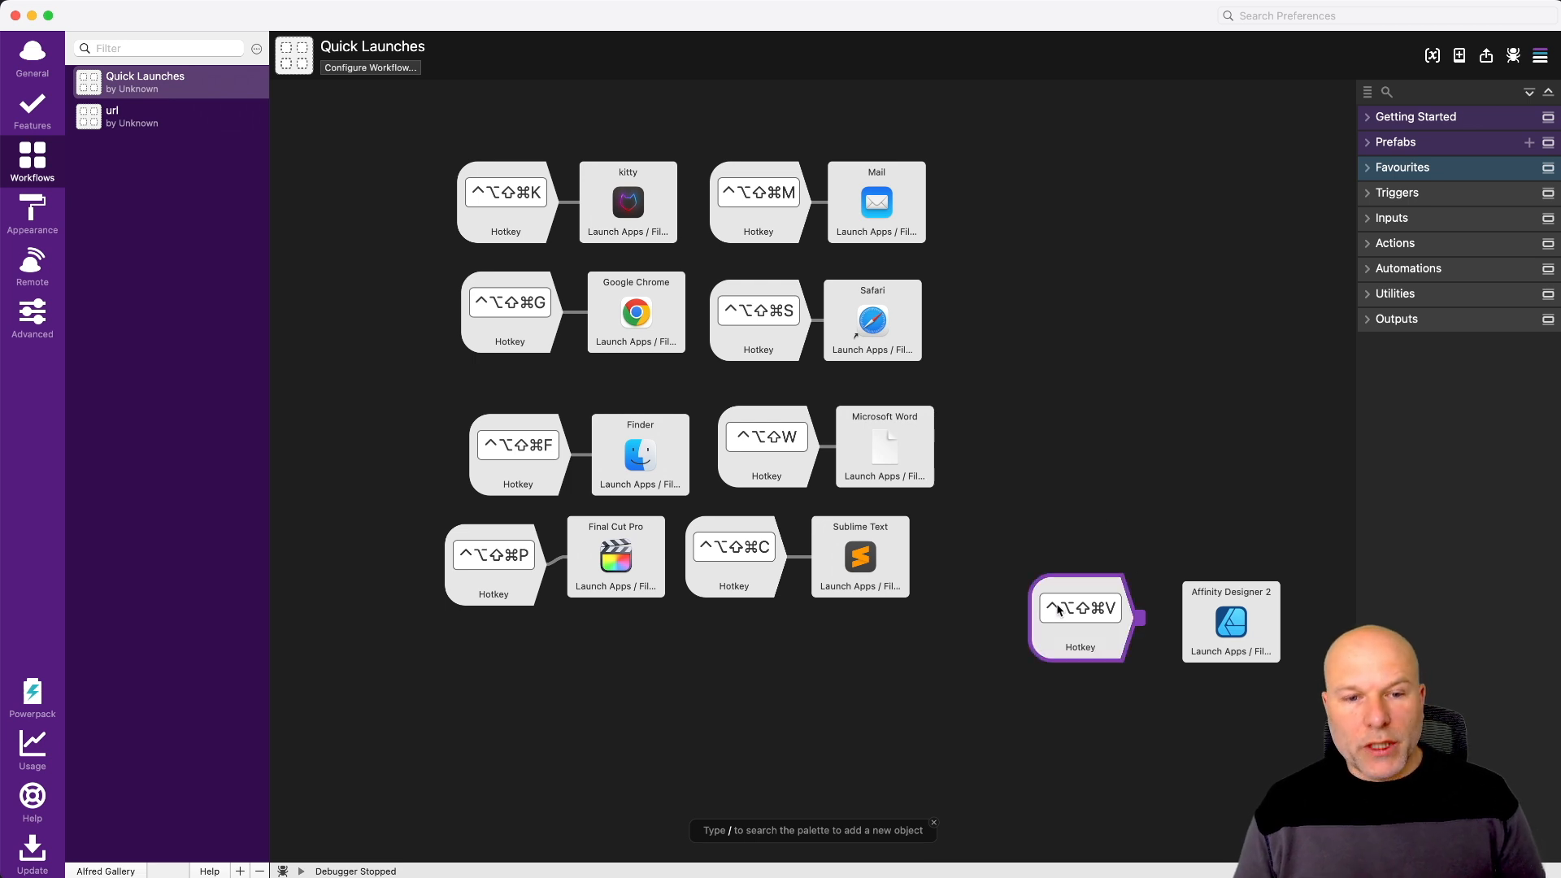
click(1231, 623)
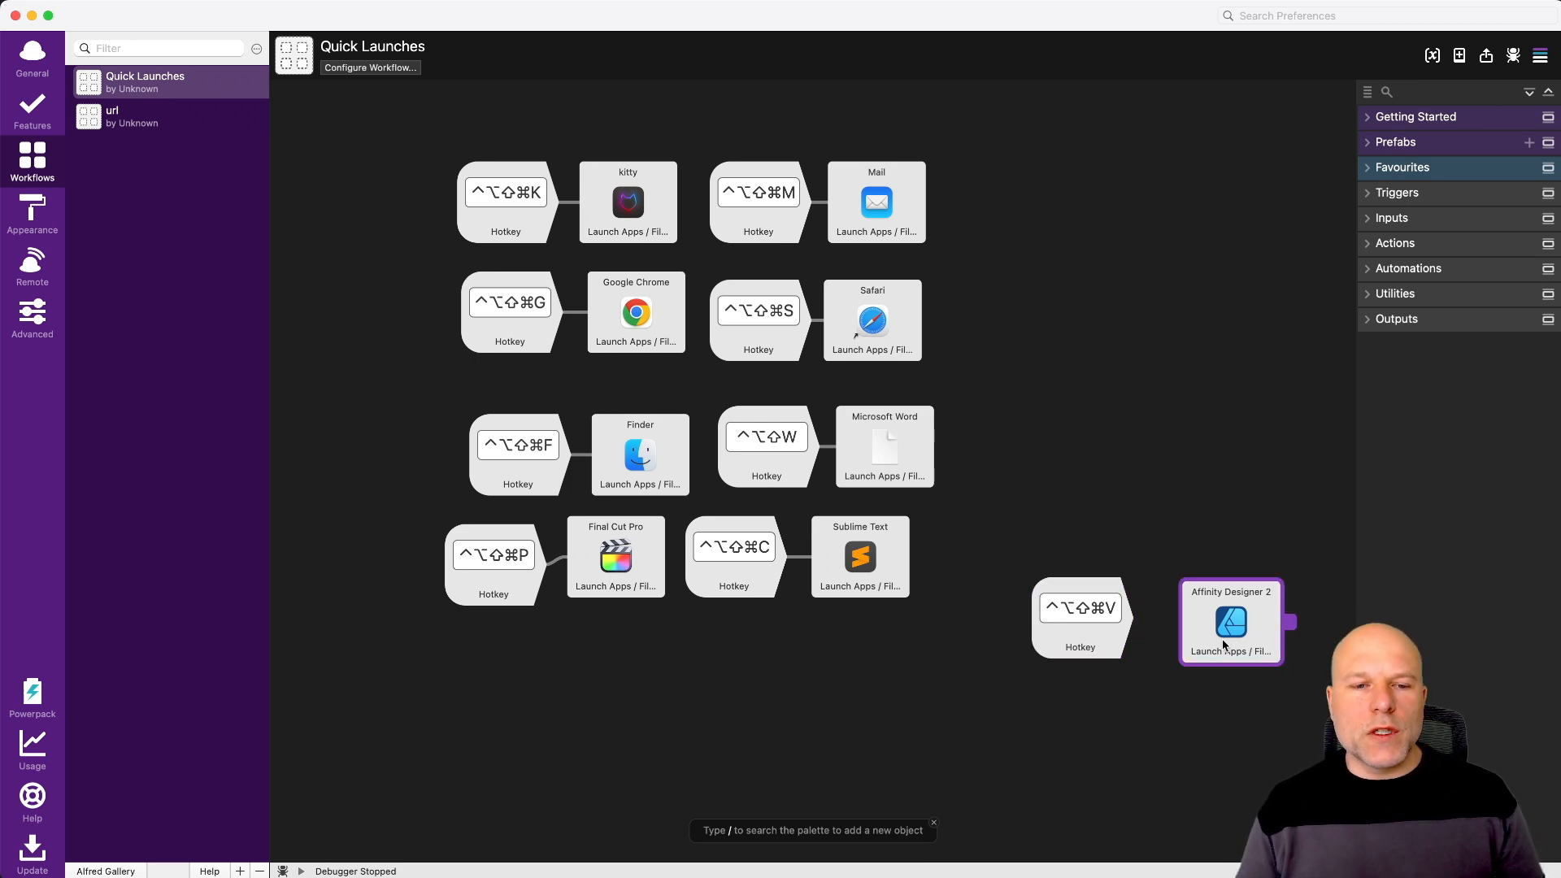
click(627, 202)
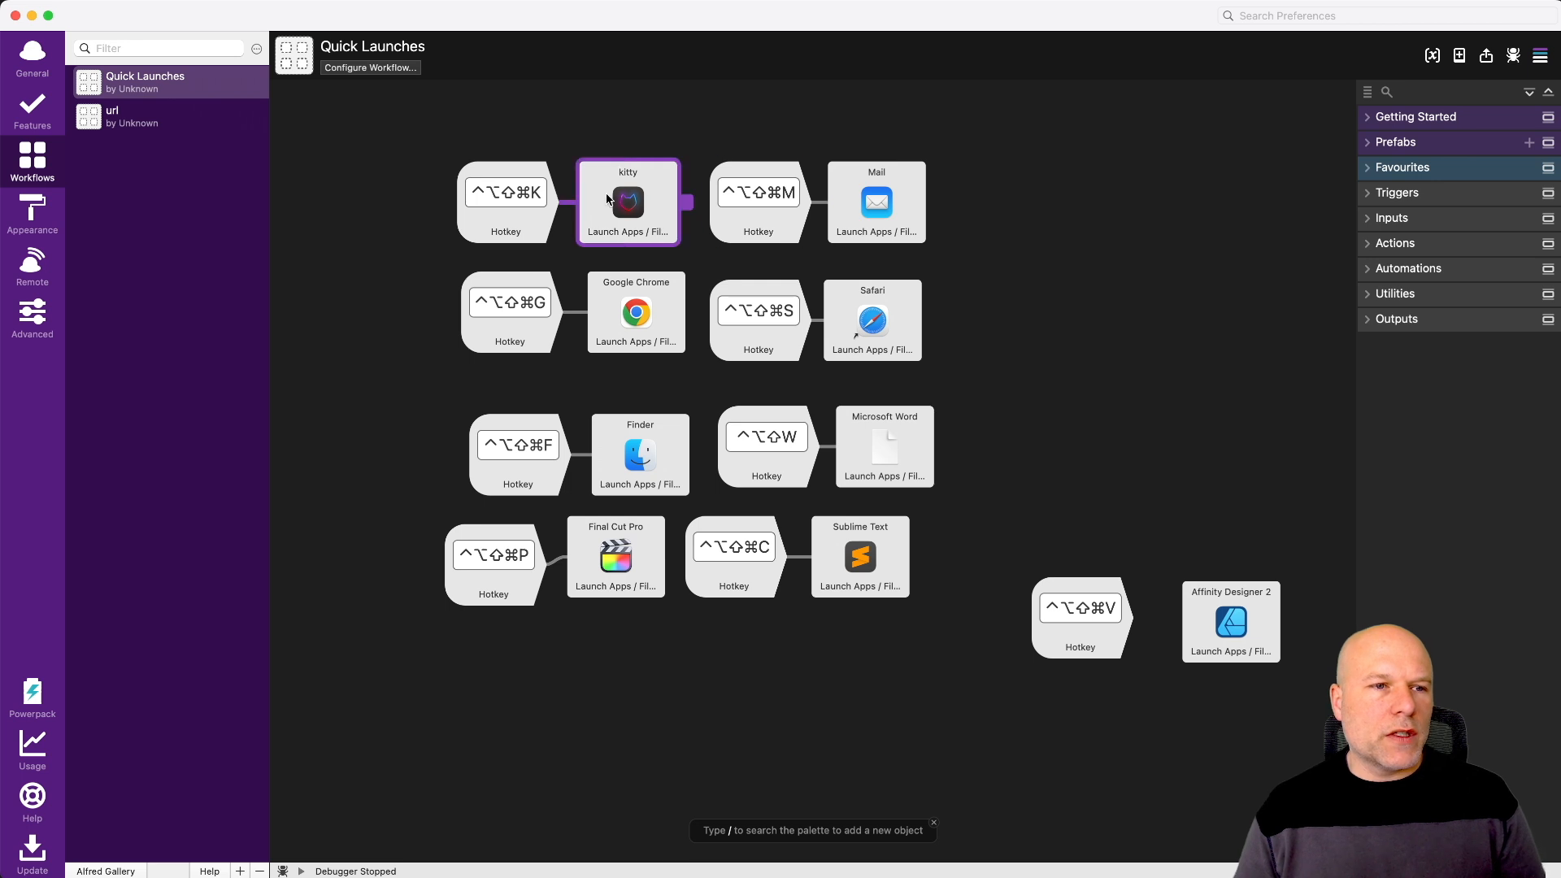
click(1231, 621)
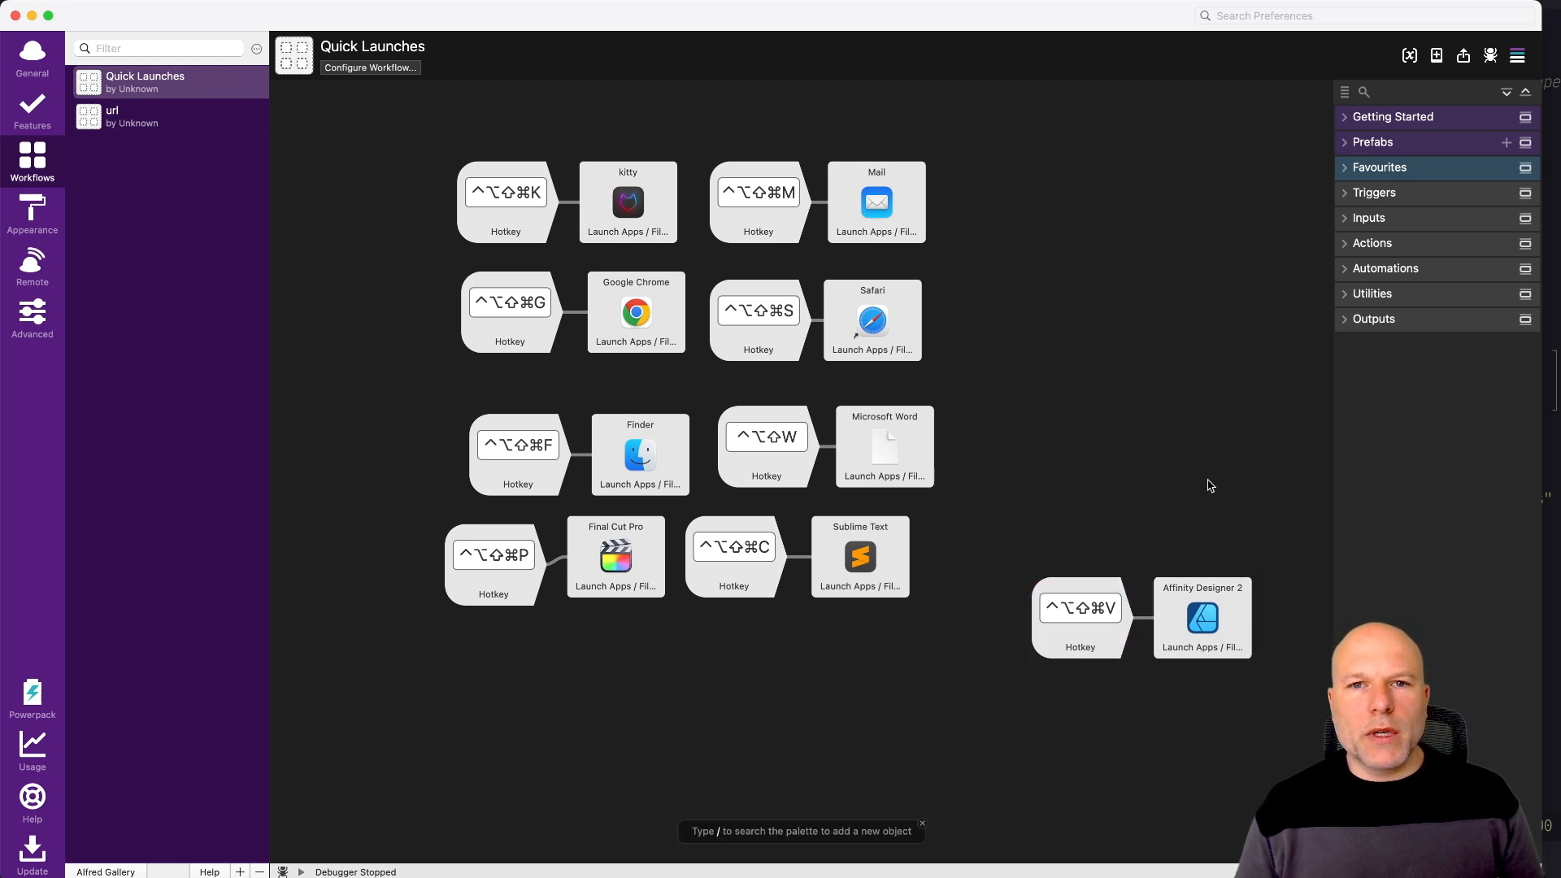
mouse_move(1185, 423)
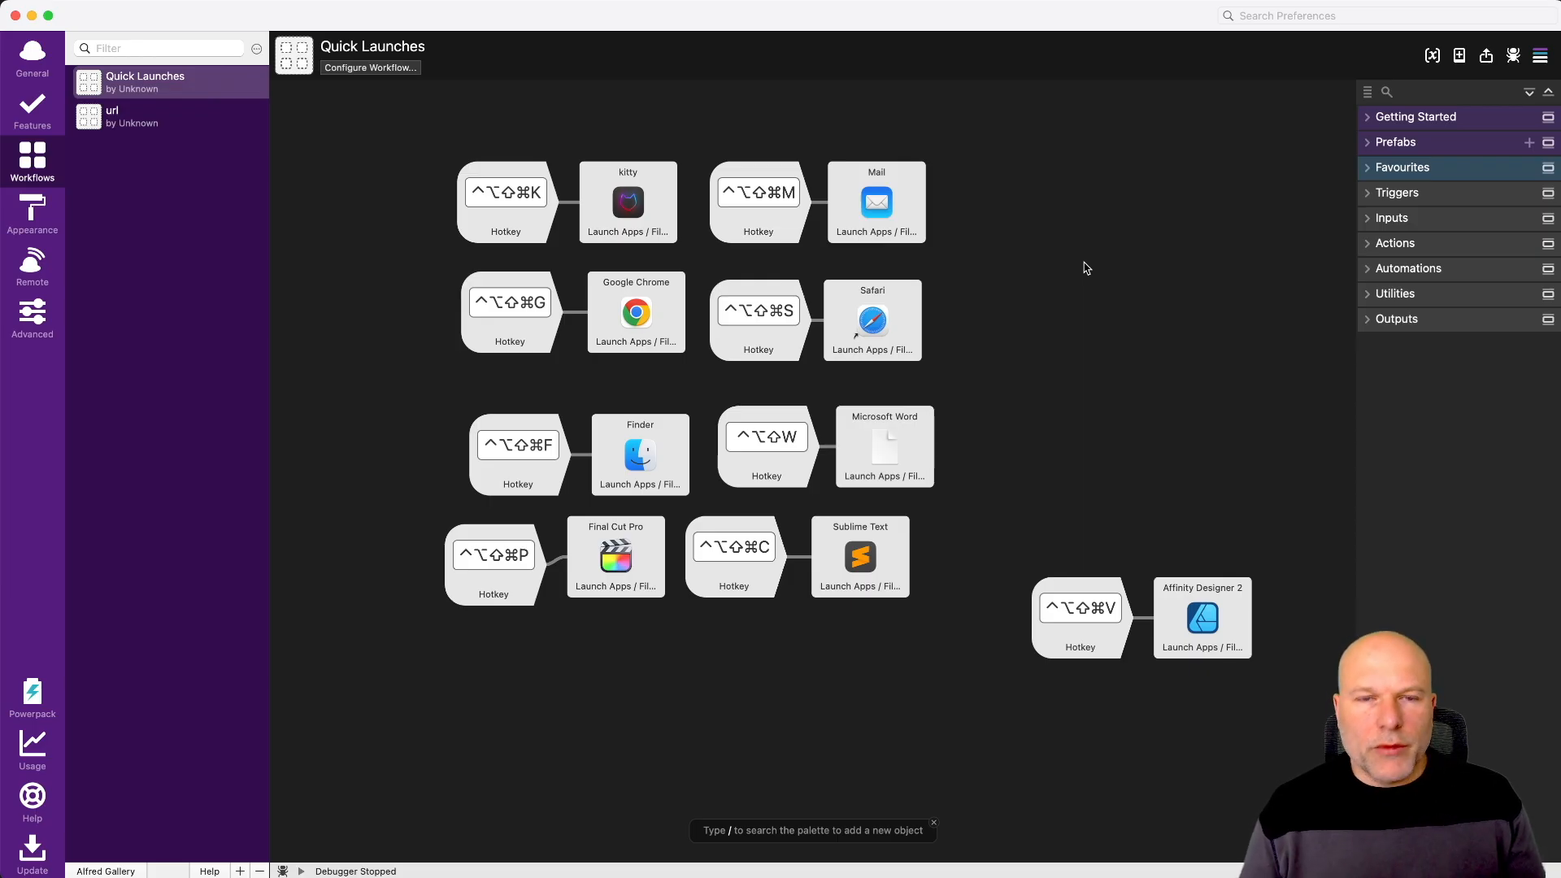
click(733, 547)
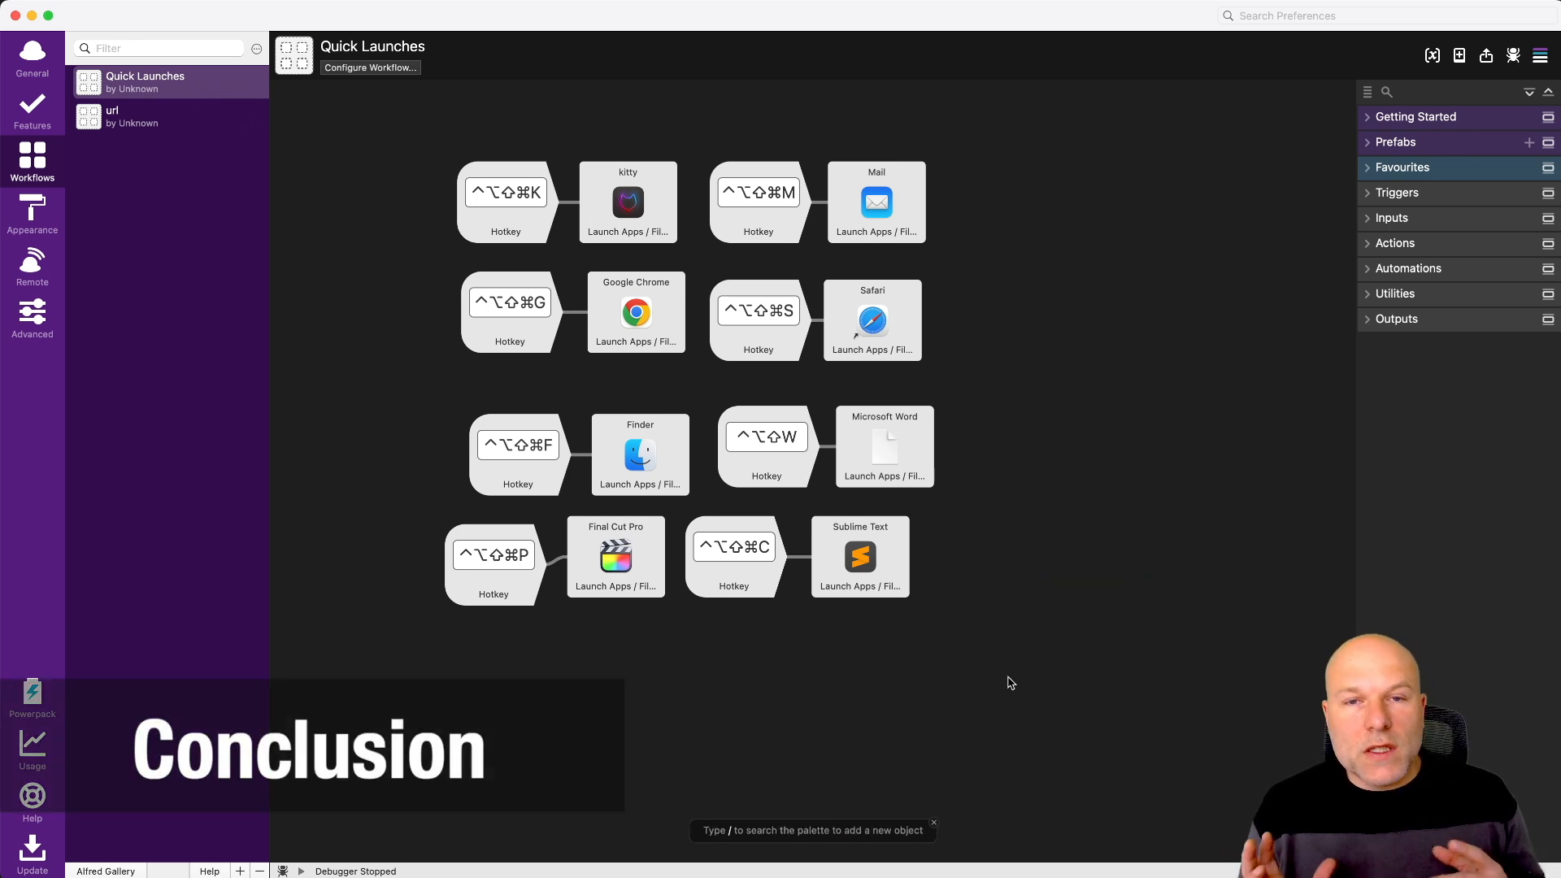
Select the Google Chrome launch action while reviewing the workflow
click(636, 312)
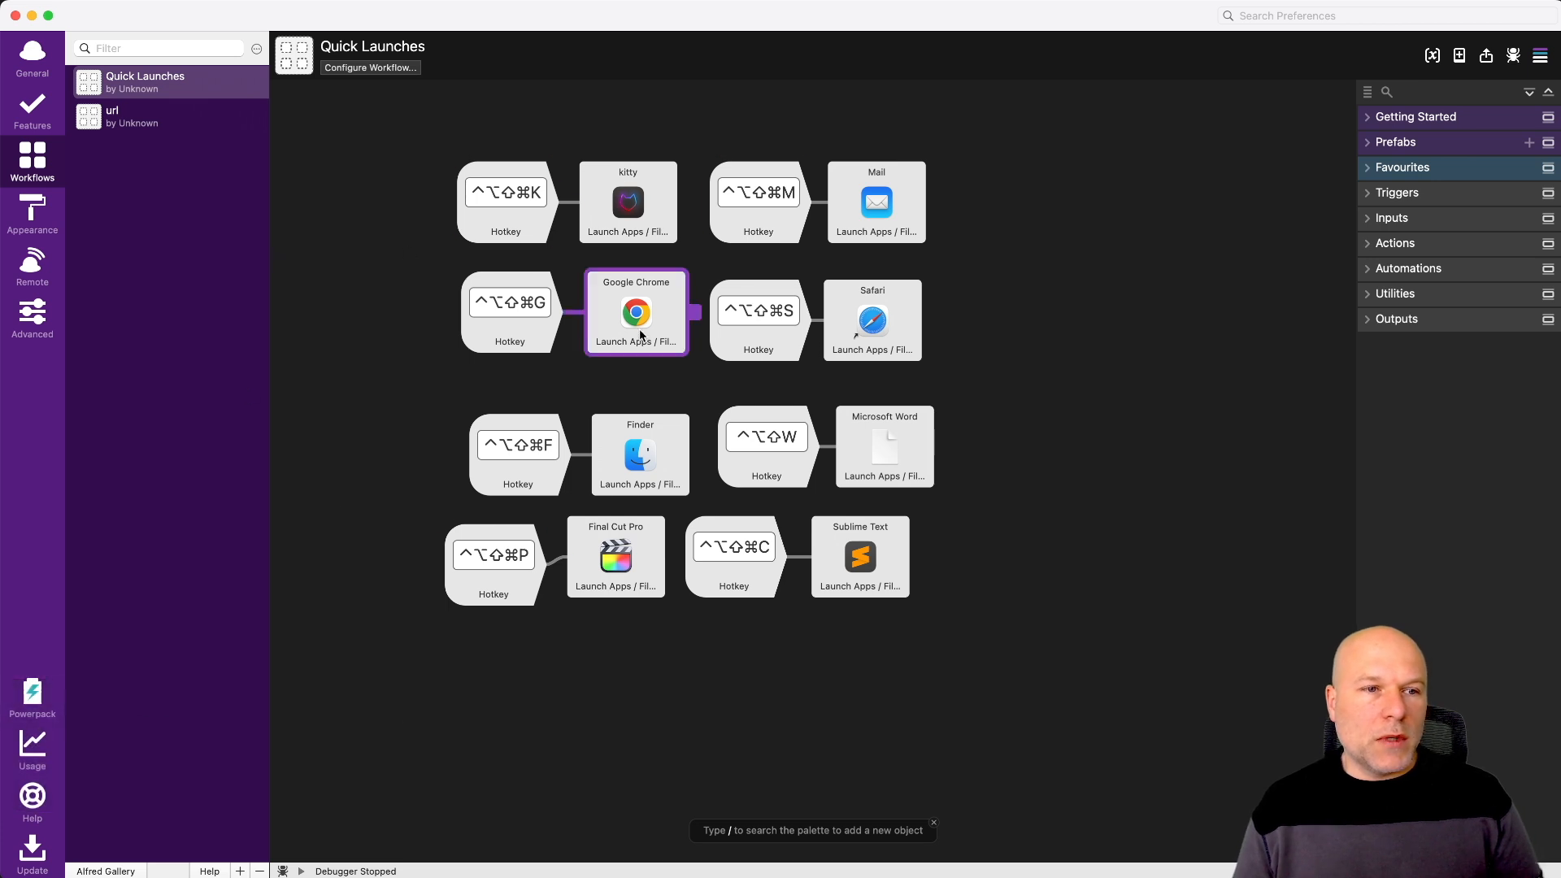